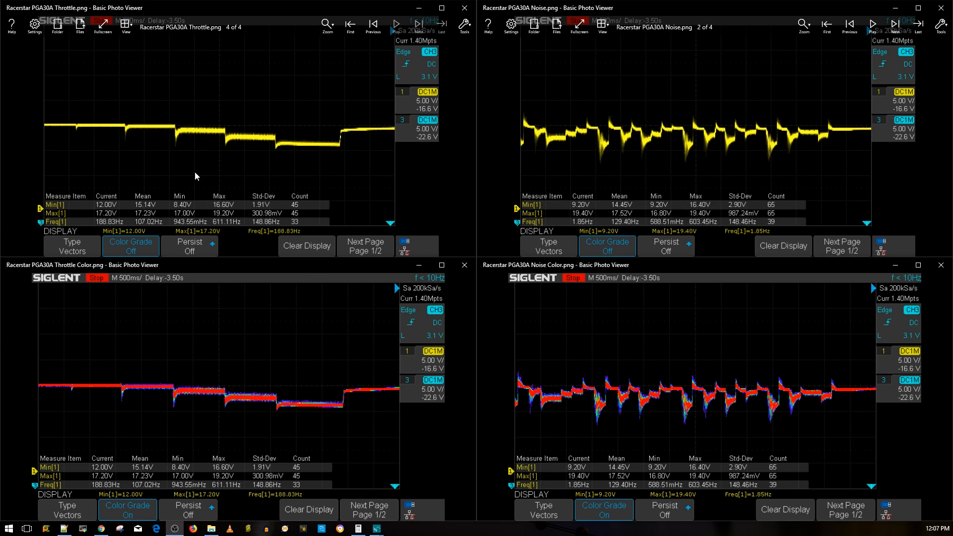
{"action": "mouse_move", "coordinate": [49, 14]}
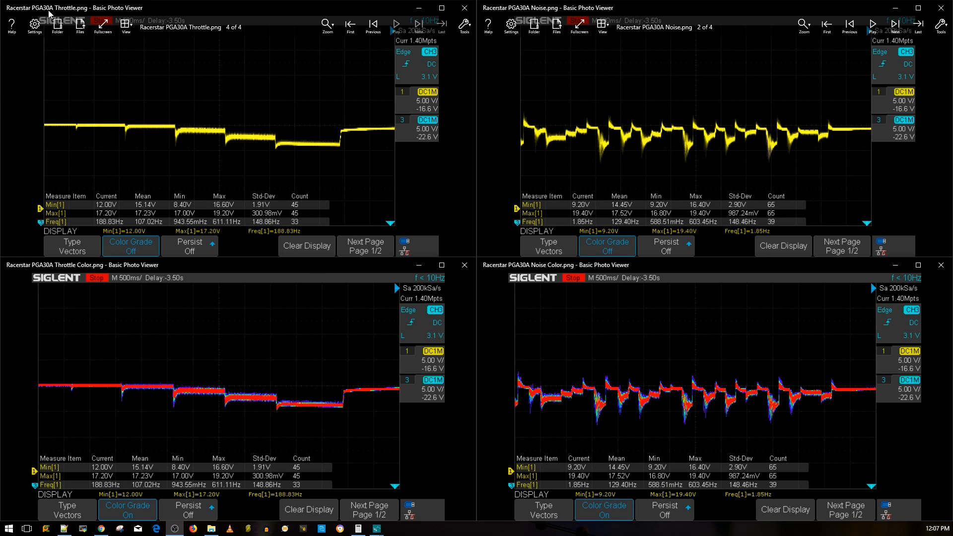
{"action": "mouse_move", "coordinate": [560, 223]}
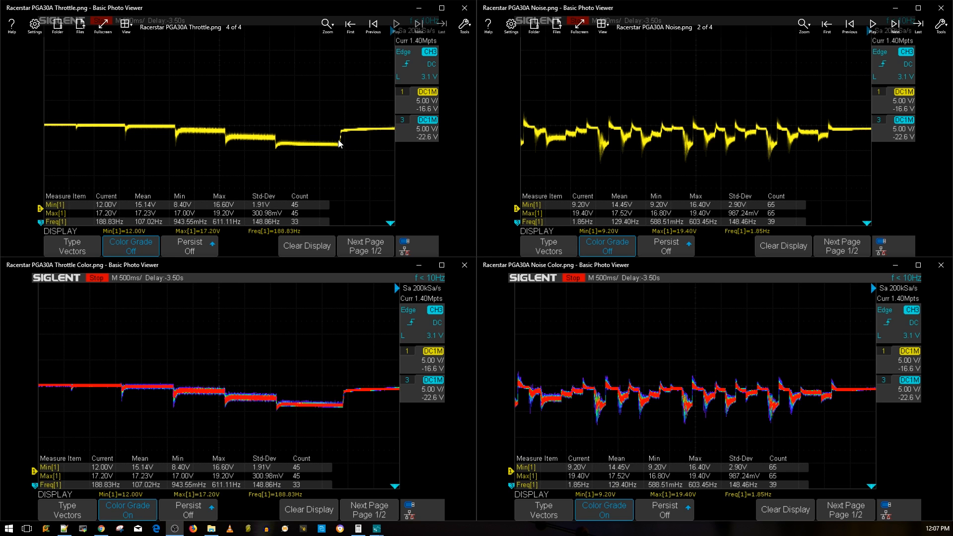
{"action": "mouse_move", "coordinate": [340, 160]}
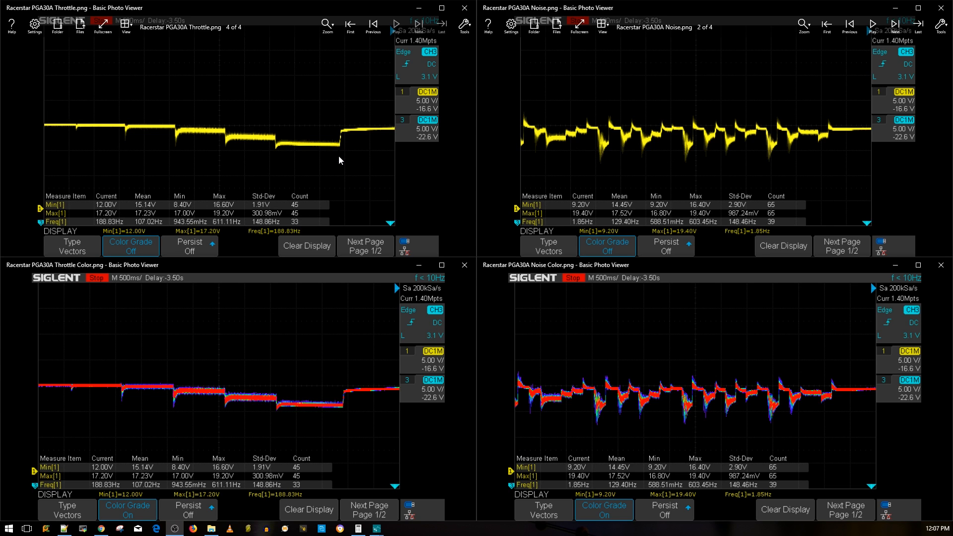
{"action": "mouse_move", "coordinate": [351, 149]}
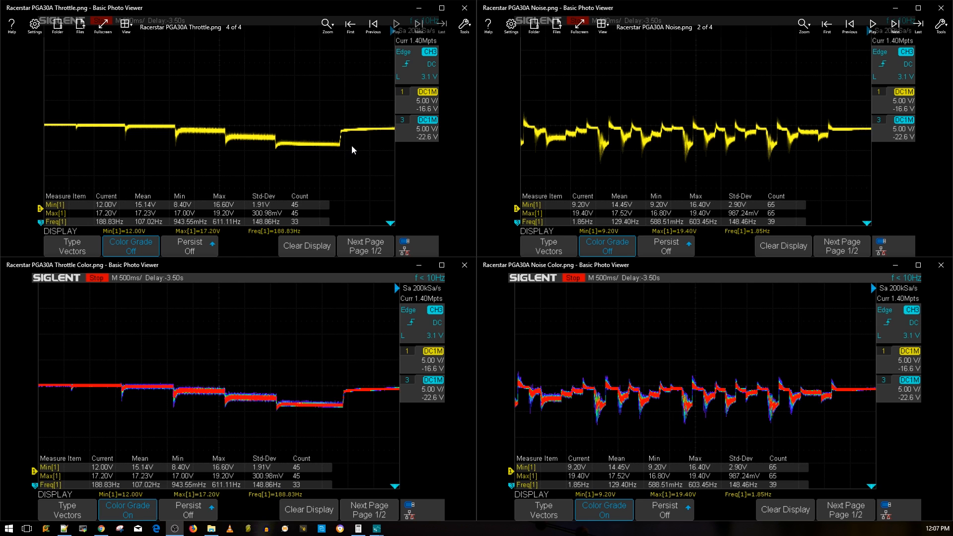
- Keep the four PGA30A throttle and noise viewers tiled, plain and colour-graded
{"action": "left_click", "coordinate": [102, 24]}
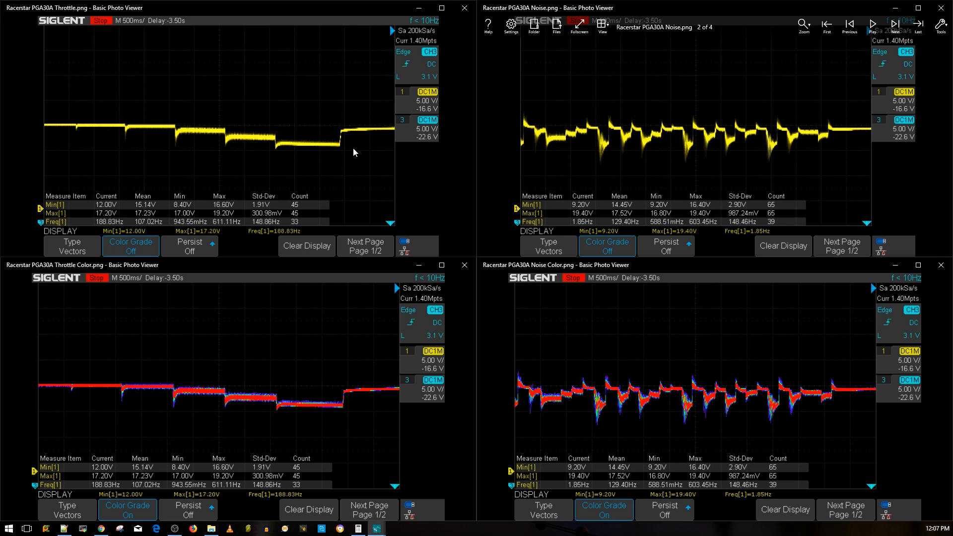
{"action": "mouse_move", "coordinate": [320, 149]}
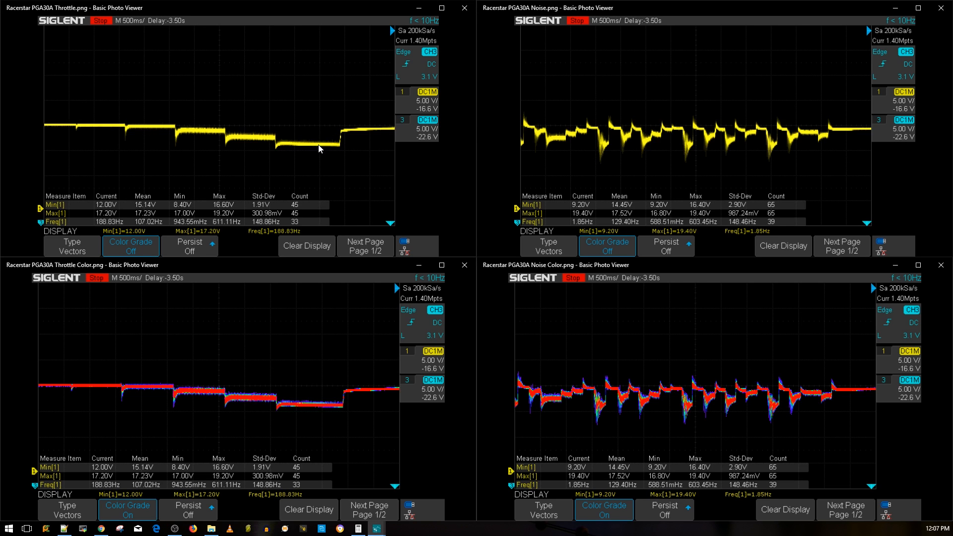
{"action": "mouse_move", "coordinate": [234, 168]}
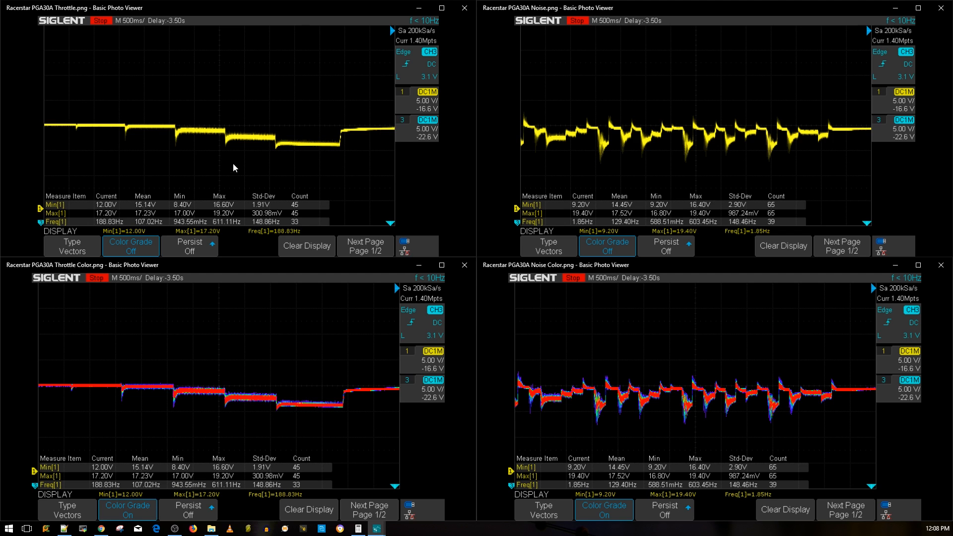
{"action": "mouse_move", "coordinate": [239, 146]}
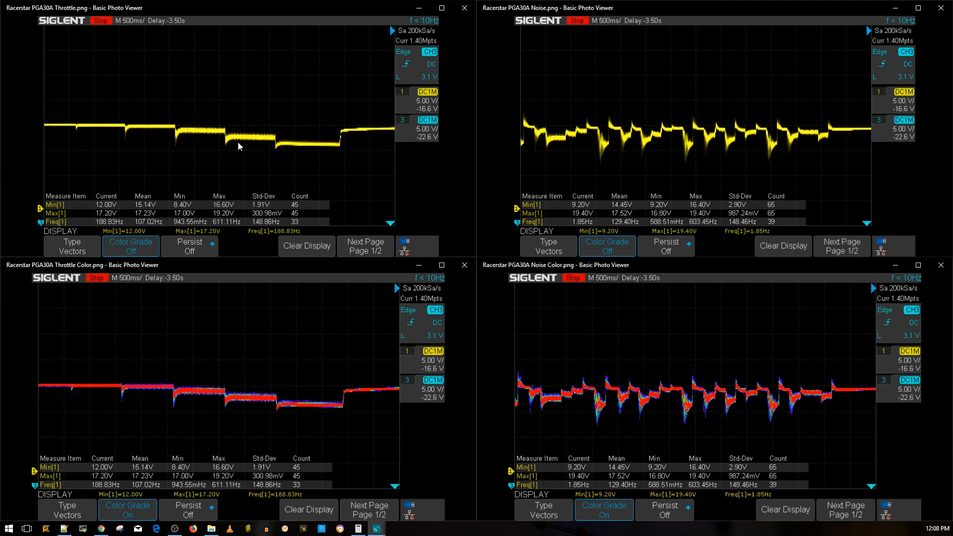
{"action": "mouse_move", "coordinate": [237, 146]}
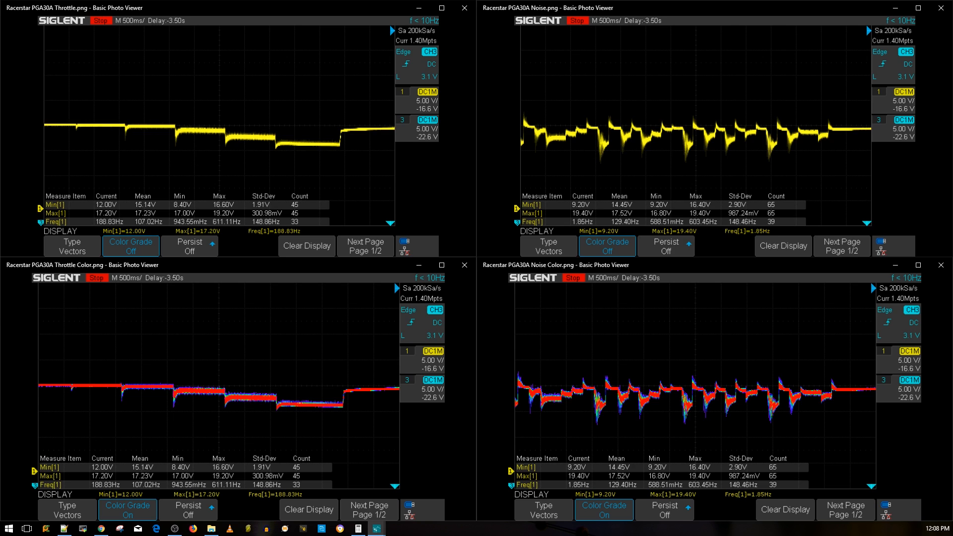
{"action": "mouse_move", "coordinate": [239, 142]}
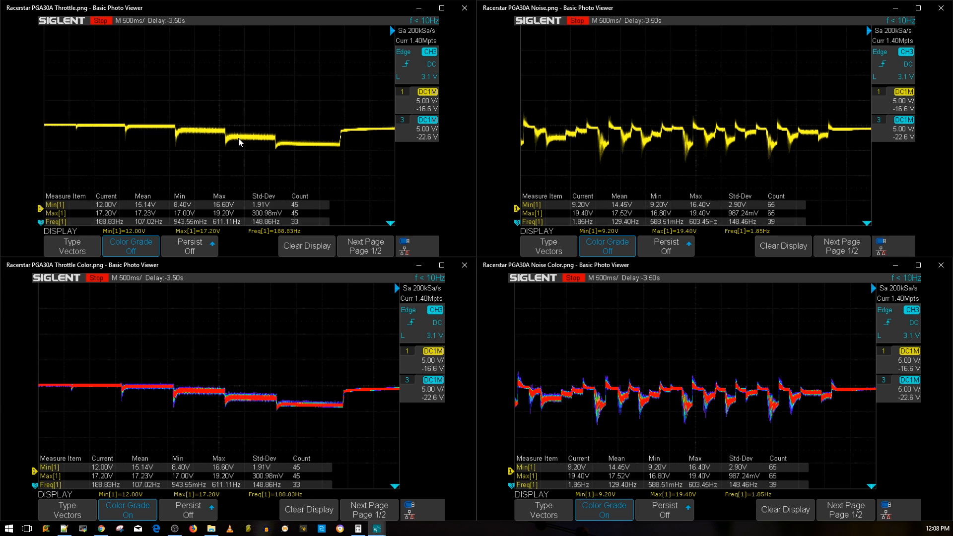
{"action": "mouse_move", "coordinate": [258, 140]}
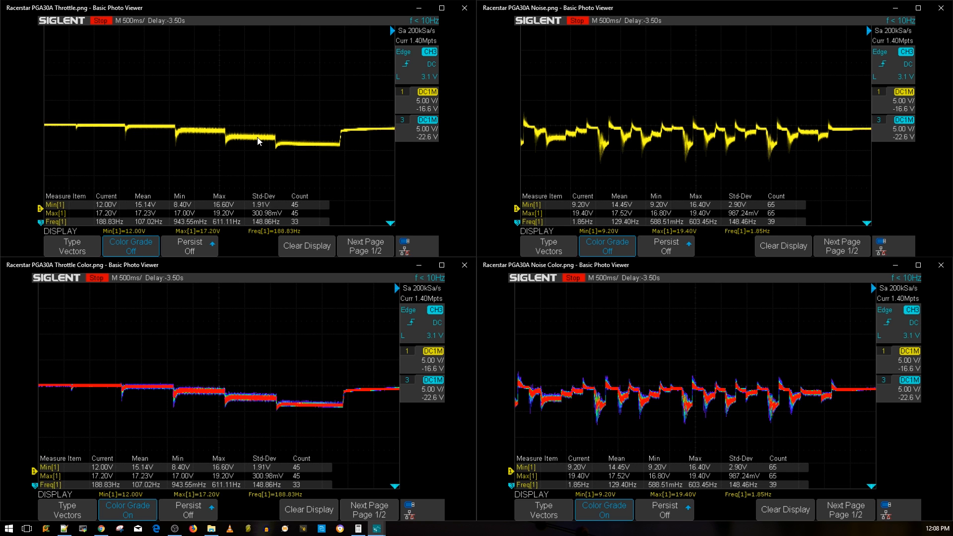
{"action": "mouse_move", "coordinate": [295, 148]}
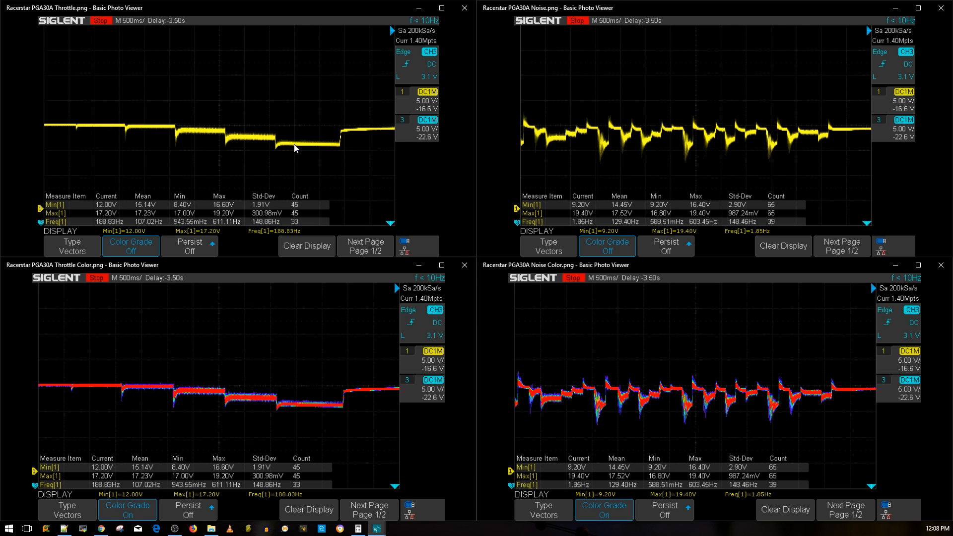
{"action": "mouse_move", "coordinate": [212, 141]}
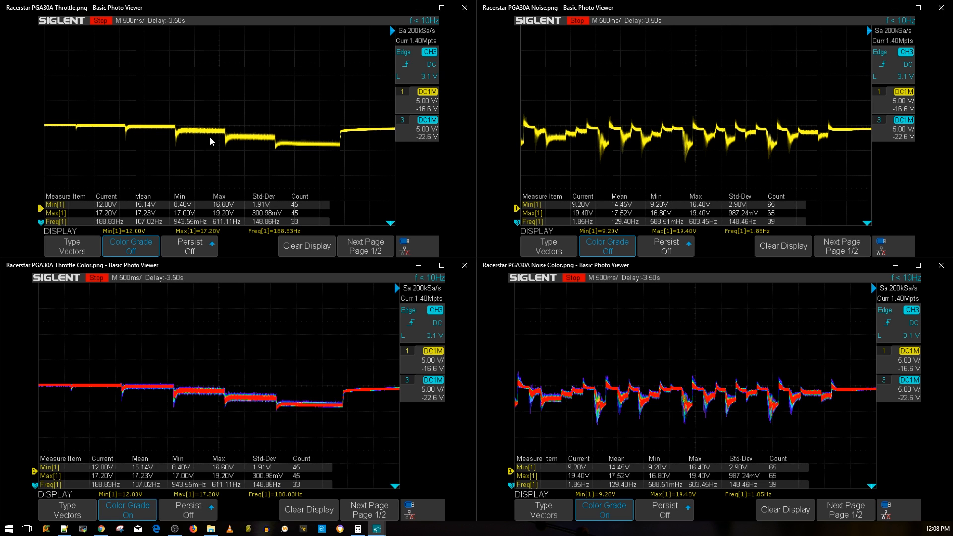
{"action": "mouse_move", "coordinate": [236, 152]}
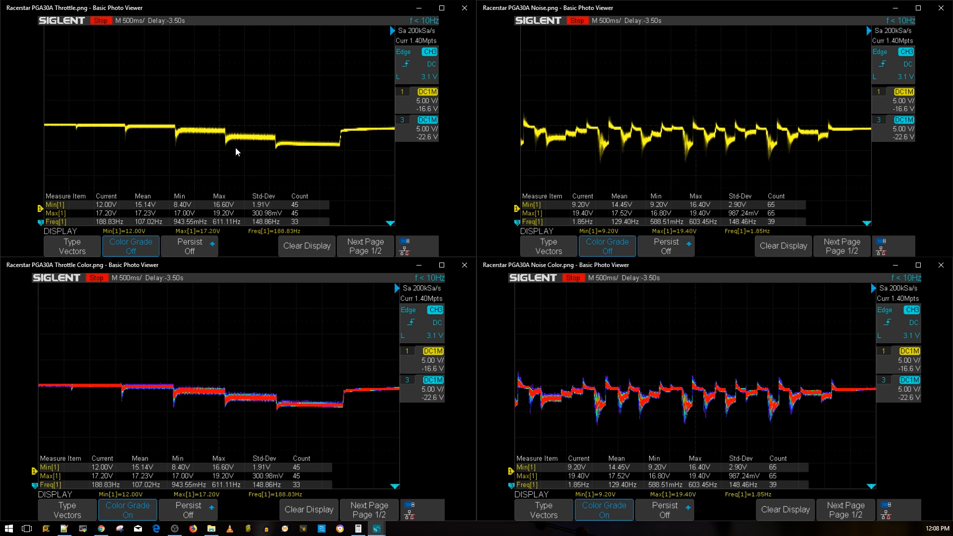
{"action": "mouse_move", "coordinate": [311, 323]}
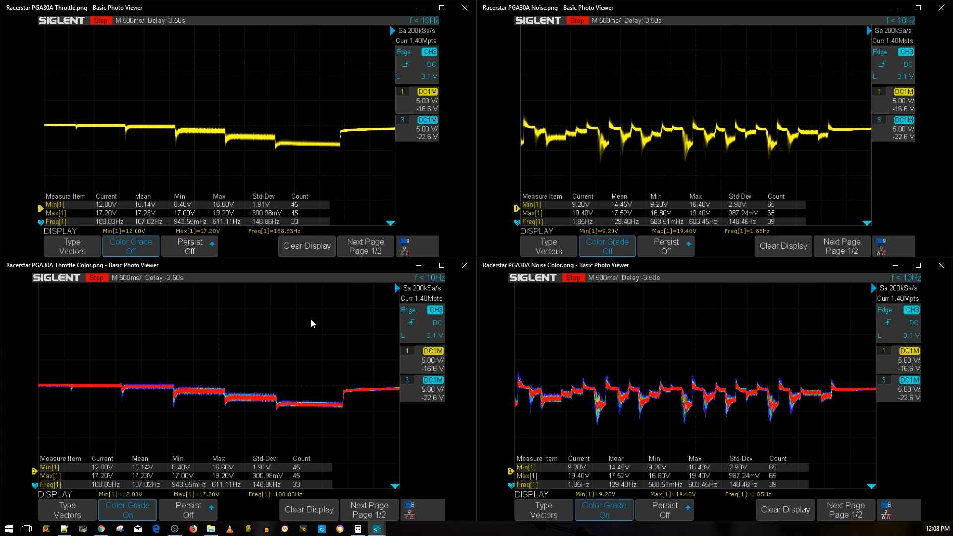
{"action": "mouse_move", "coordinate": [149, 130]}
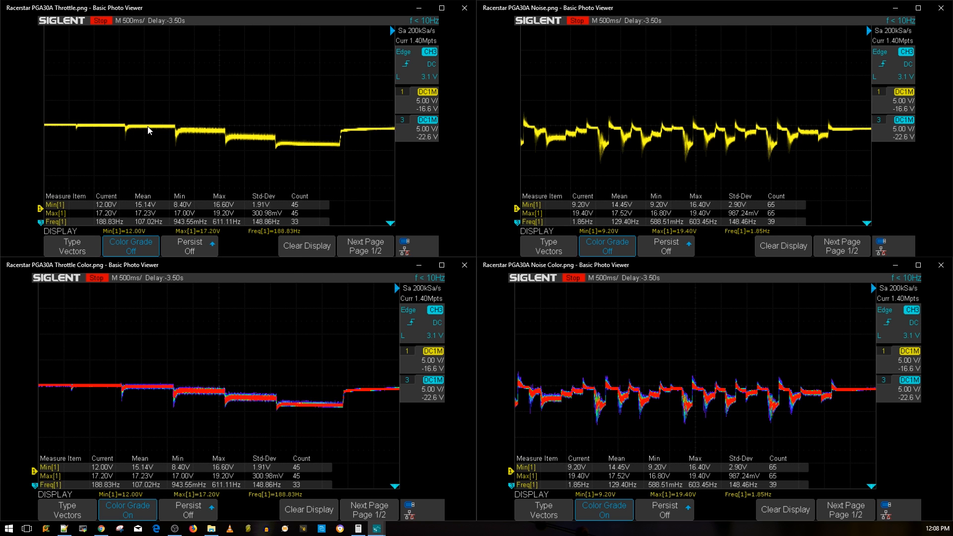
{"action": "mouse_move", "coordinate": [260, 144]}
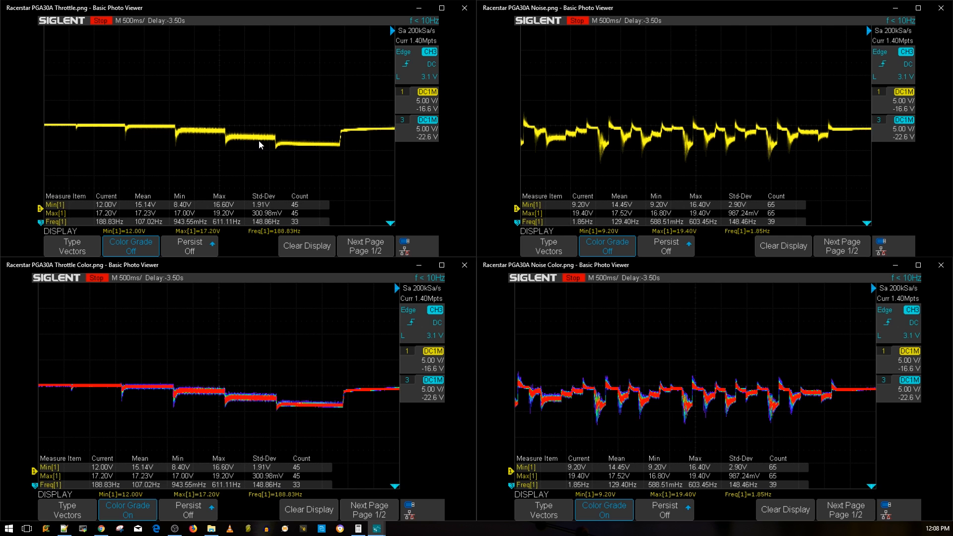
{"action": "mouse_move", "coordinate": [337, 356]}
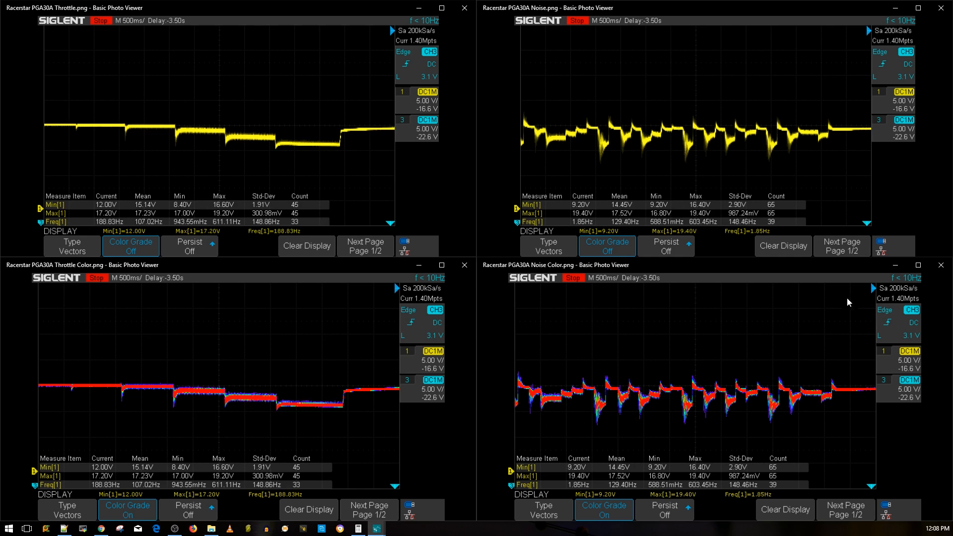
{"action": "mouse_move", "coordinate": [681, 351]}
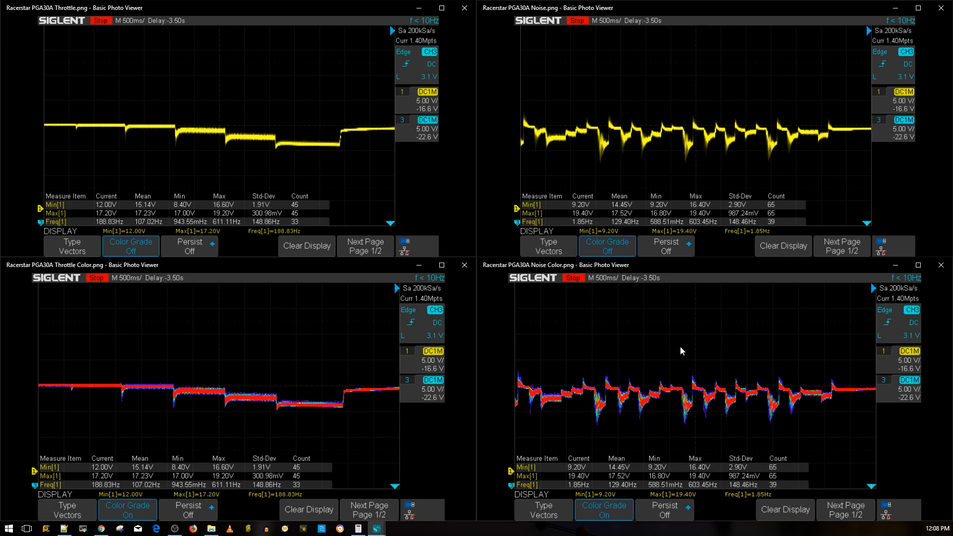
{"action": "mouse_move", "coordinate": [276, 140]}
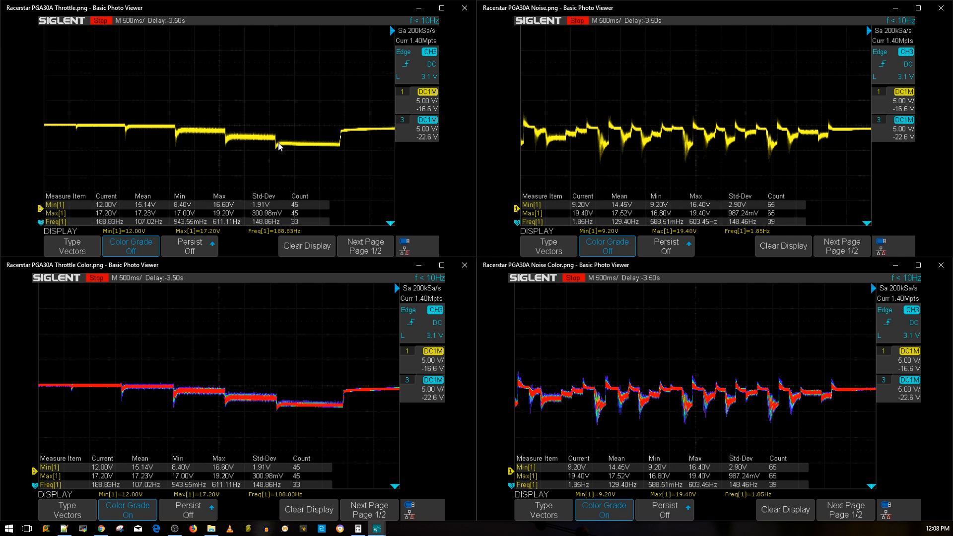
{"action": "mouse_move", "coordinate": [279, 146]}
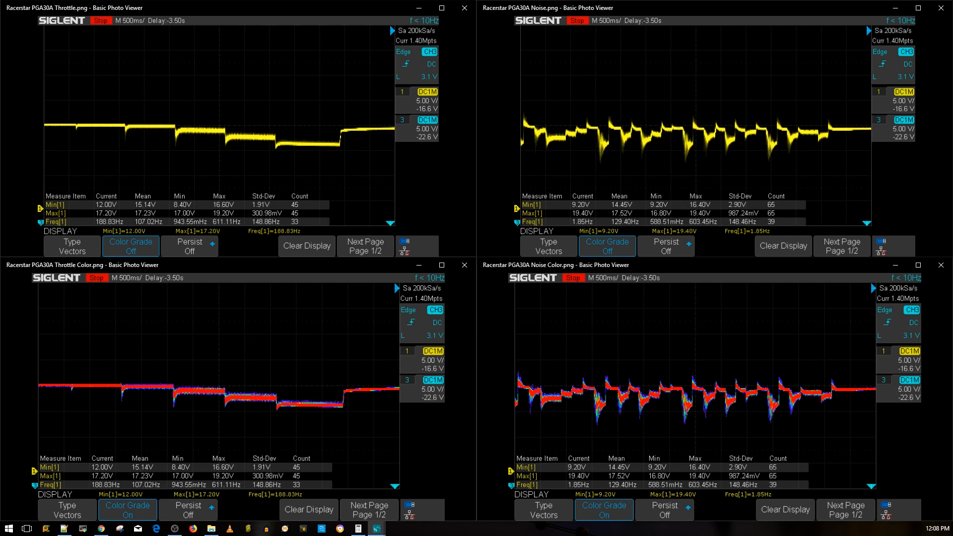
{"action": "mouse_move", "coordinate": [291, 147]}
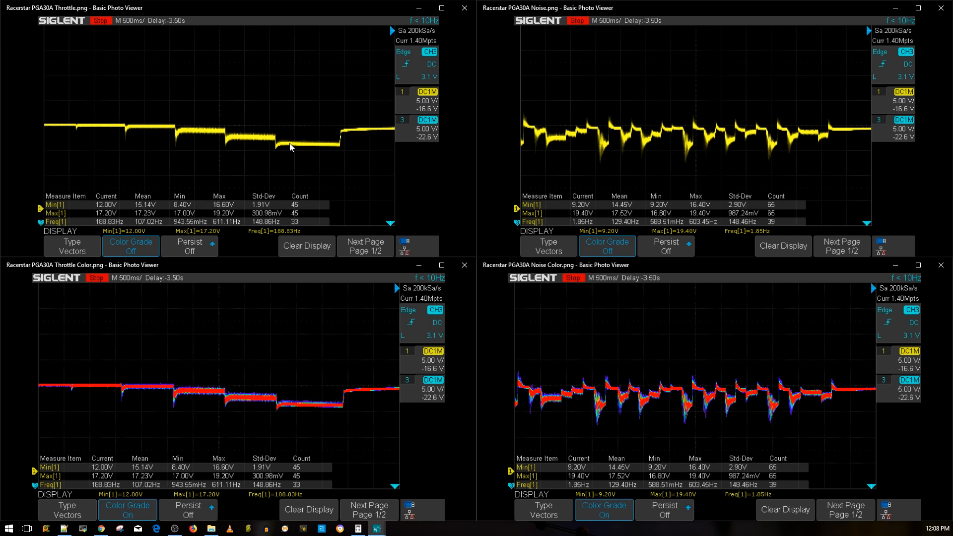
{"action": "mouse_move", "coordinate": [272, 150]}
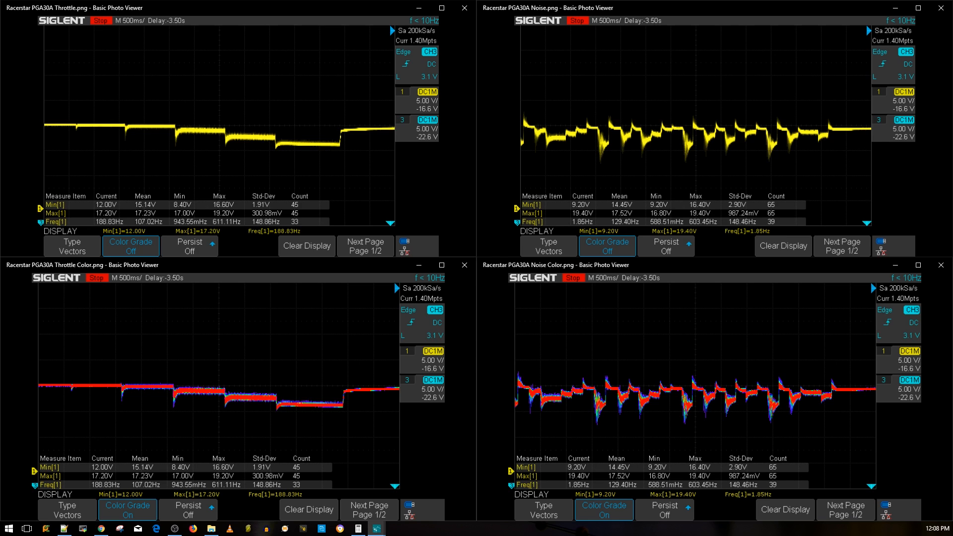
{"action": "mouse_move", "coordinate": [278, 152]}
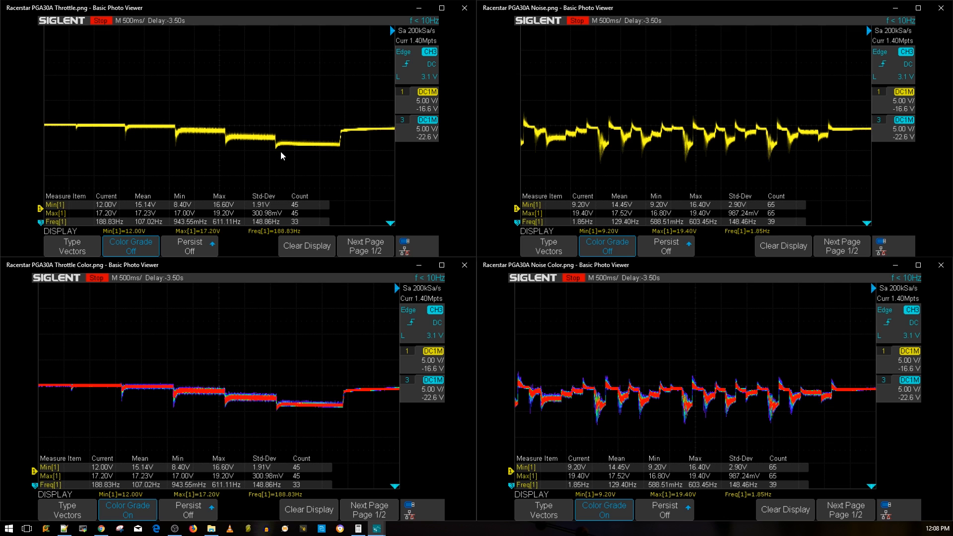
{"action": "mouse_move", "coordinate": [344, 152]}
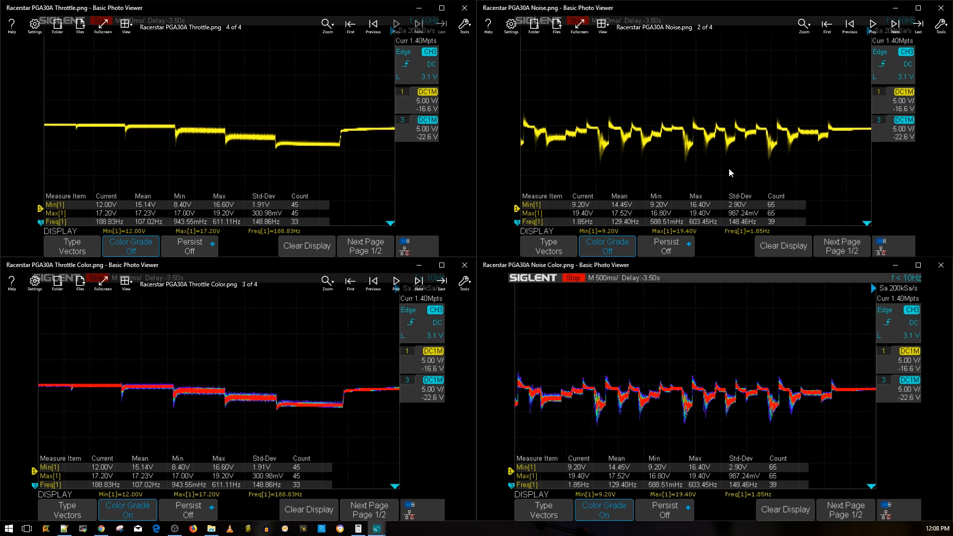
{"action": "mouse_move", "coordinate": [690, 165]}
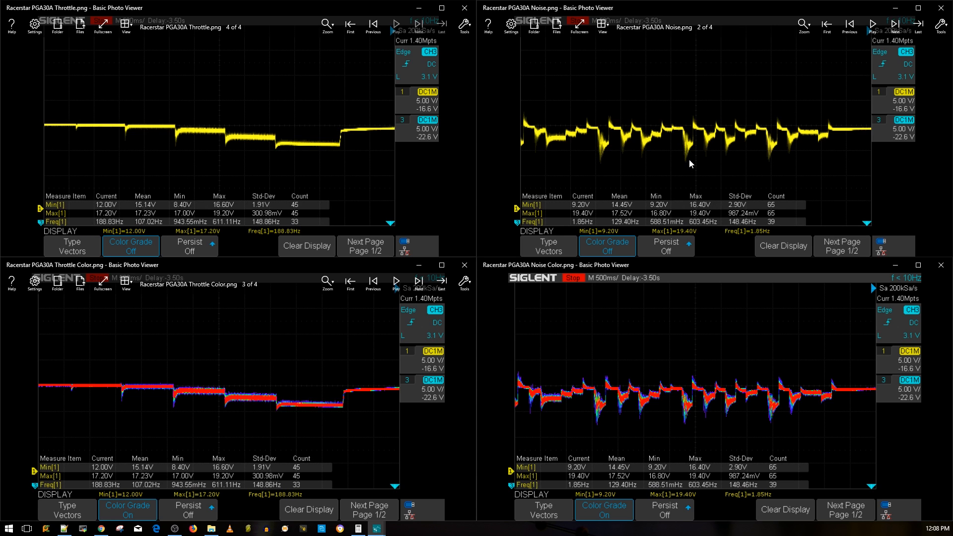
{"action": "mouse_move", "coordinate": [681, 170]}
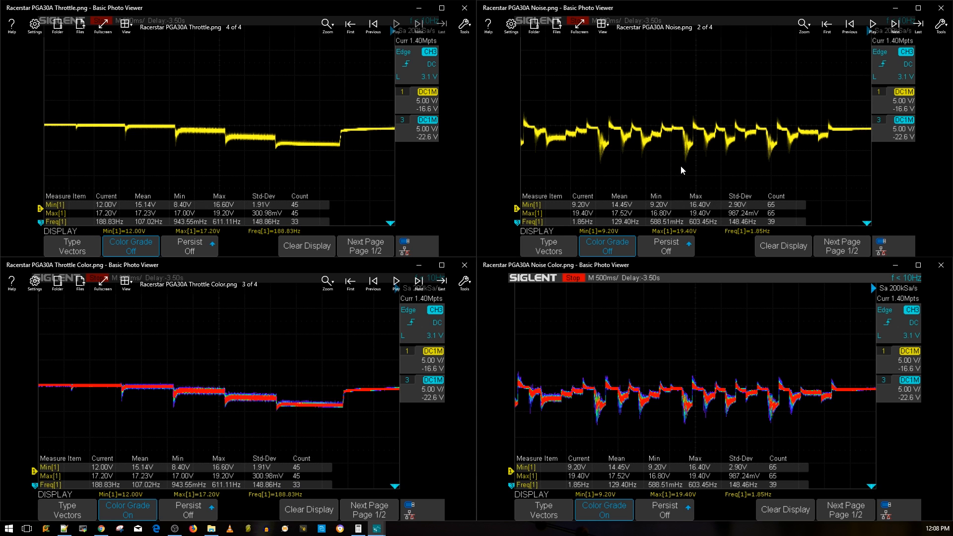
{"action": "mouse_move", "coordinate": [670, 375]}
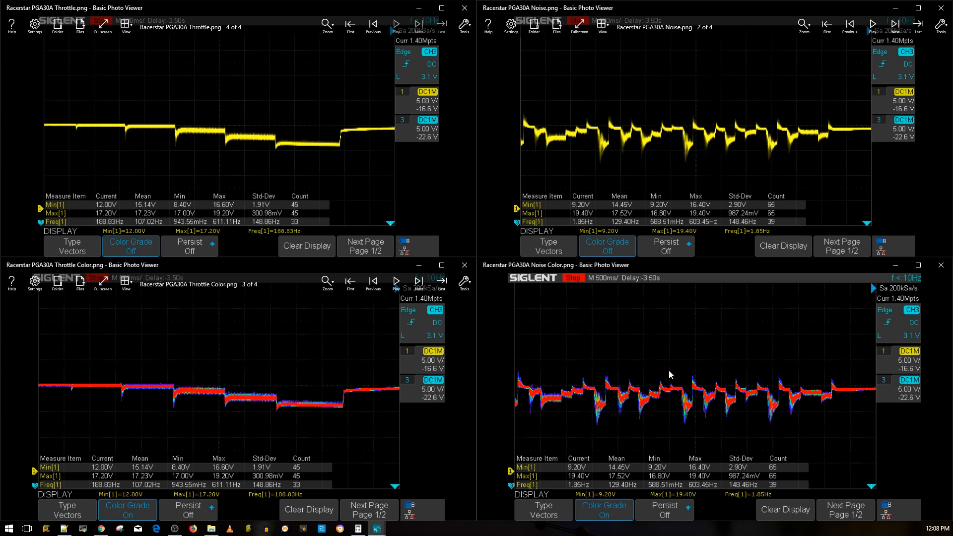
{"action": "mouse_move", "coordinate": [679, 348]}
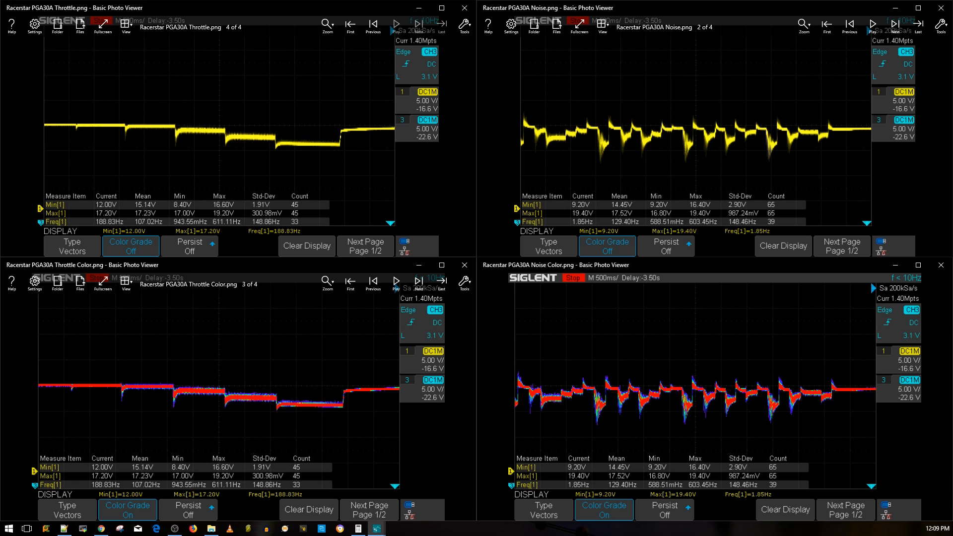
{"action": "mouse_move", "coordinate": [674, 354]}
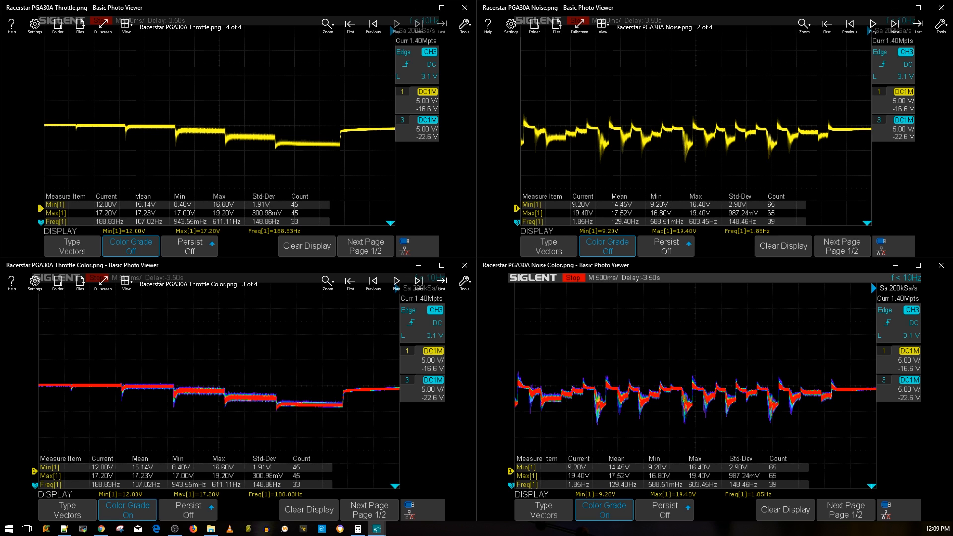
{"action": "mouse_move", "coordinate": [697, 357]}
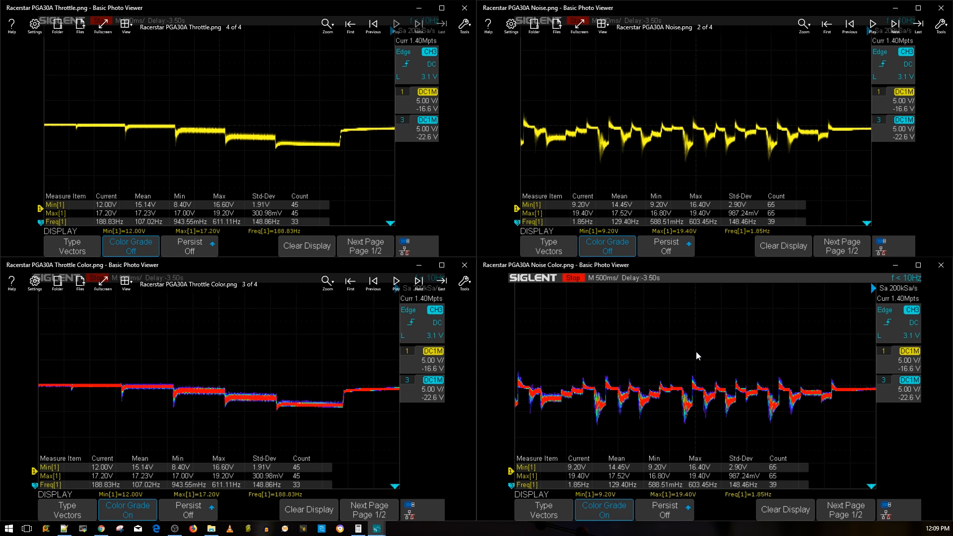
{"action": "mouse_move", "coordinate": [604, 411]}
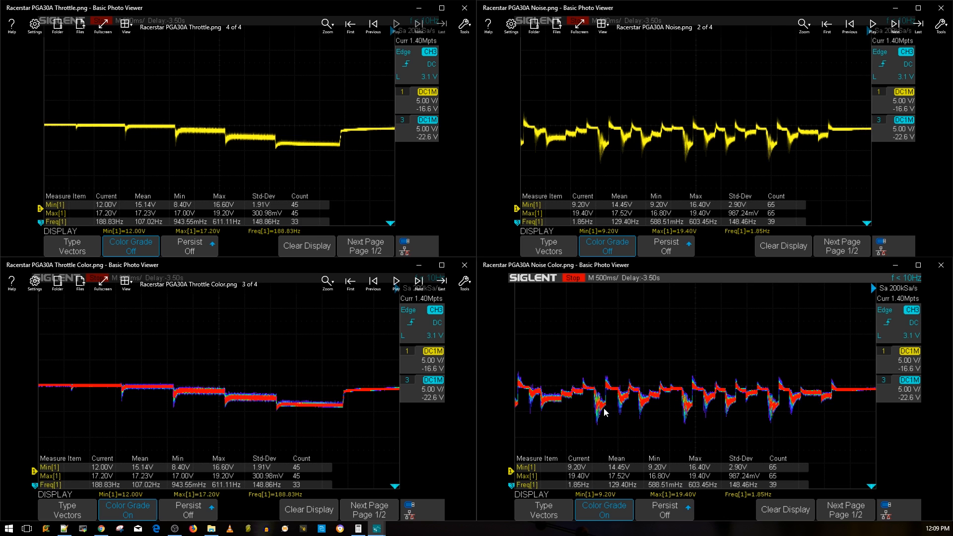
{"action": "mouse_move", "coordinate": [690, 411]}
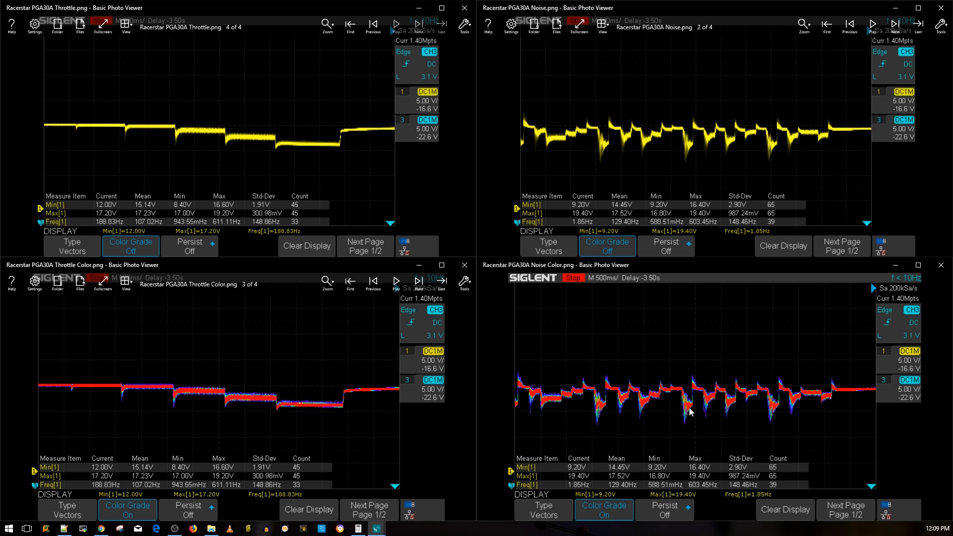
{"action": "mouse_move", "coordinate": [733, 409]}
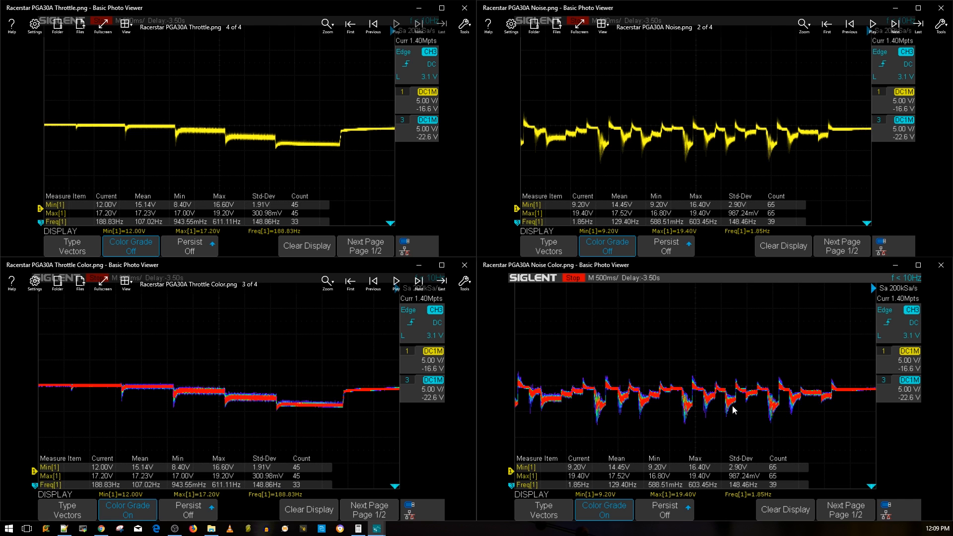
{"action": "mouse_move", "coordinate": [710, 193]}
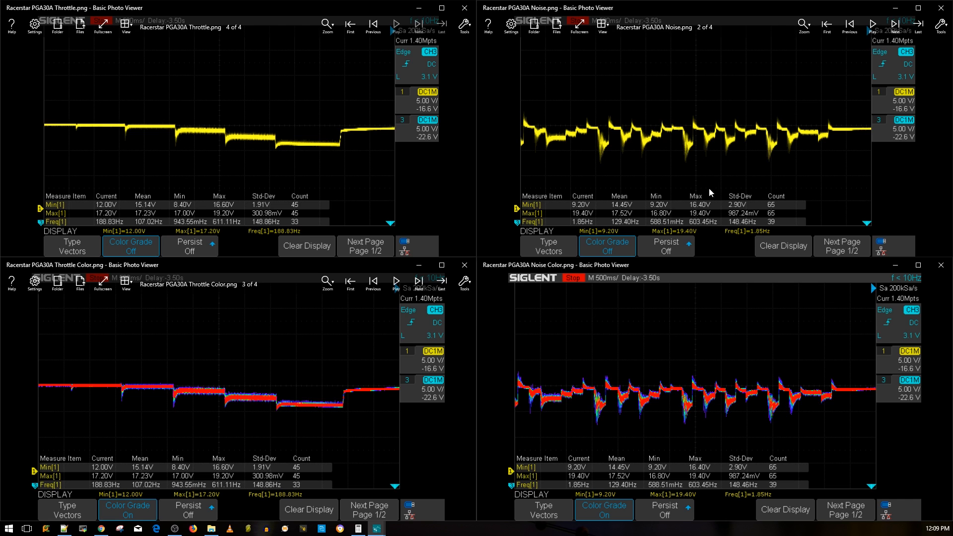
{"action": "mouse_move", "coordinate": [685, 415]}
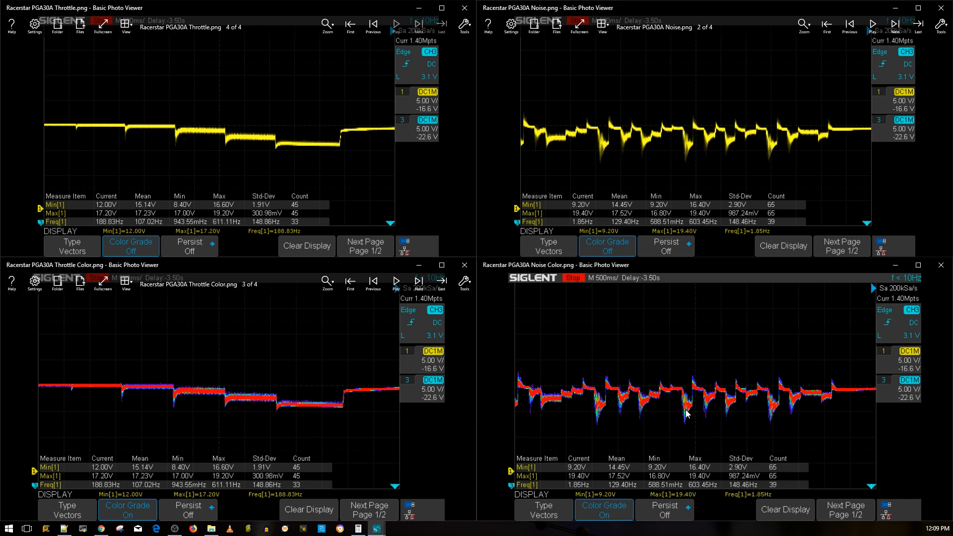
{"action": "mouse_move", "coordinate": [629, 407]}
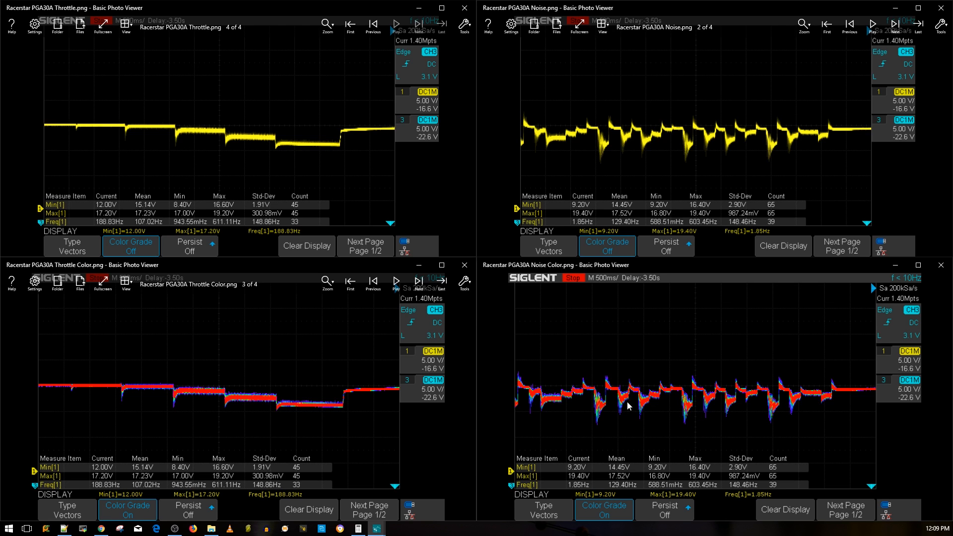
{"action": "mouse_move", "coordinate": [598, 406]}
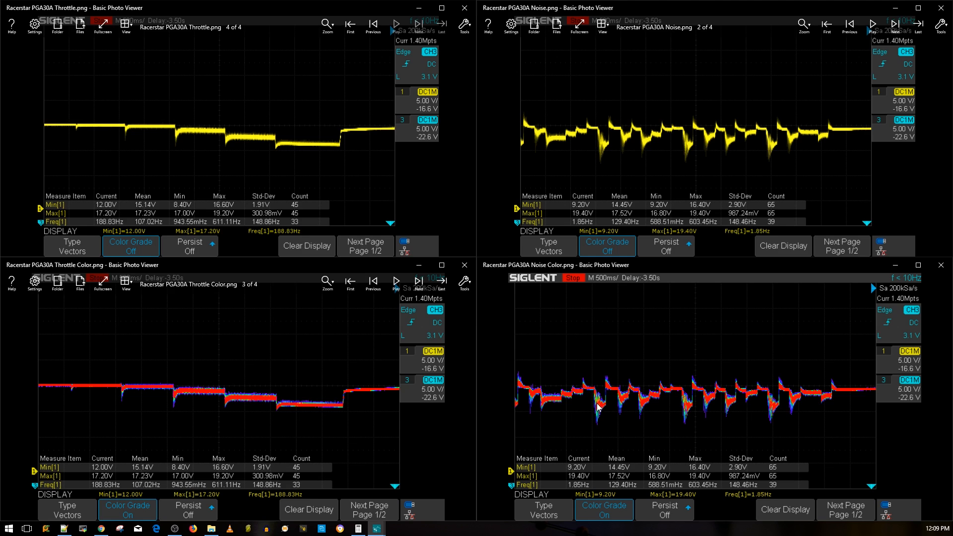
{"action": "mouse_move", "coordinate": [601, 411]}
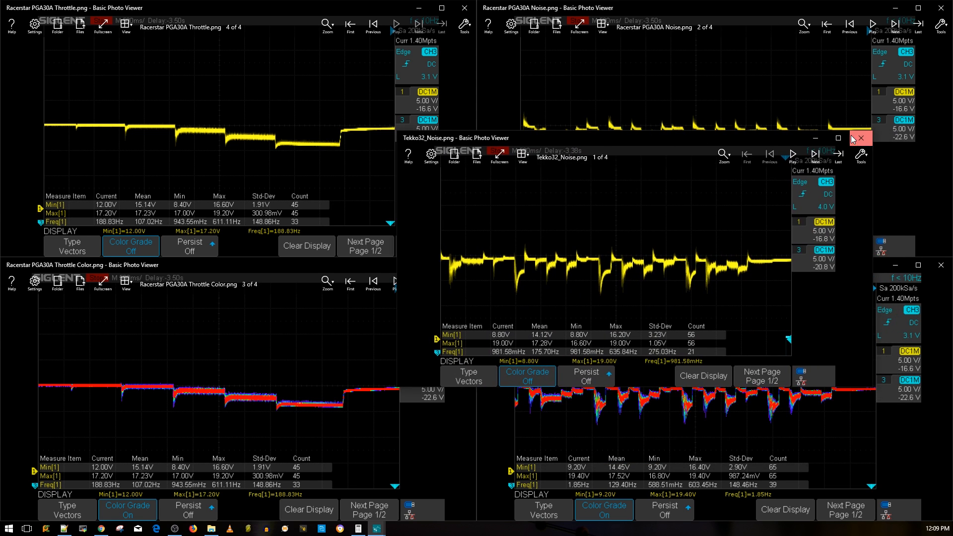
- Close the floating plain Tekko32_Noise.png window
{"action": "left_click", "coordinate": [859, 138]}
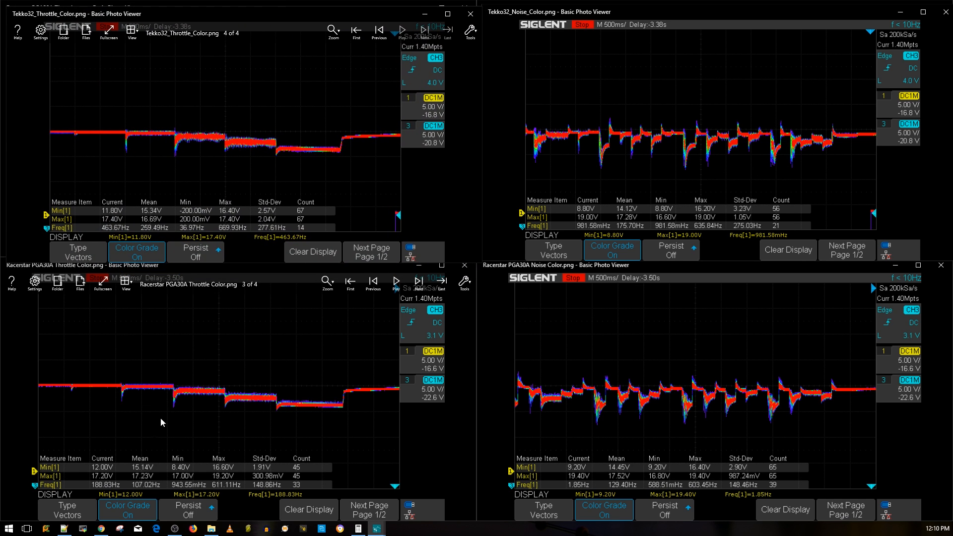
{"action": "mouse_move", "coordinate": [258, 403]}
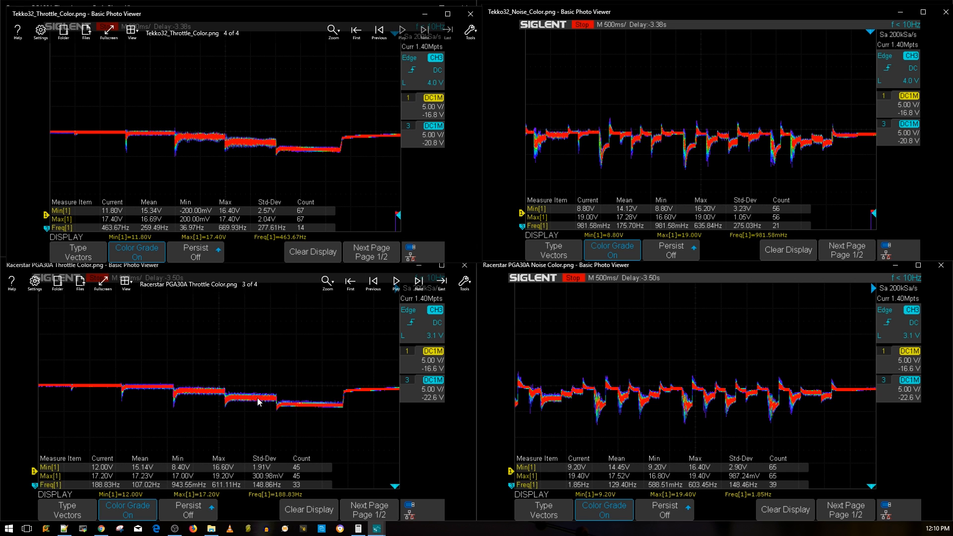
{"action": "mouse_move", "coordinate": [194, 382]}
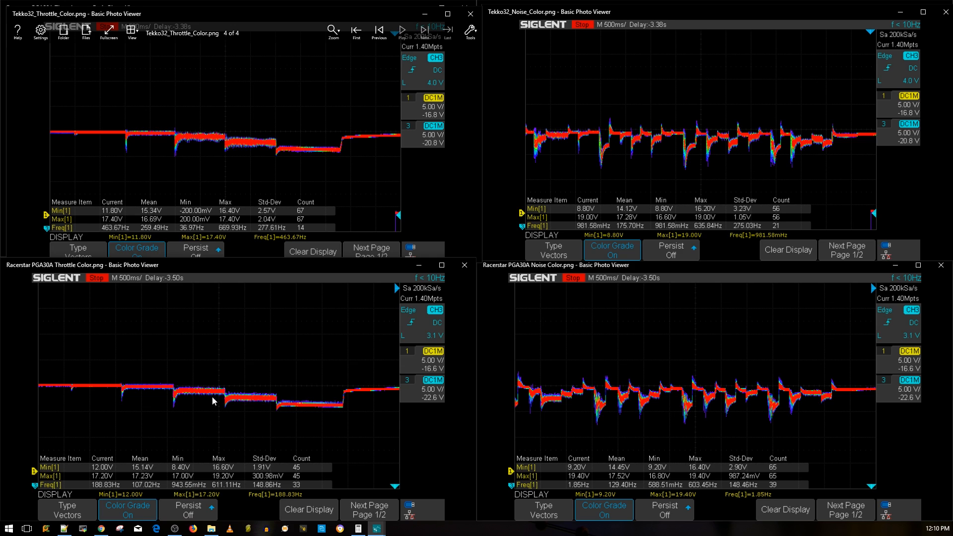
{"action": "mouse_move", "coordinate": [240, 398]}
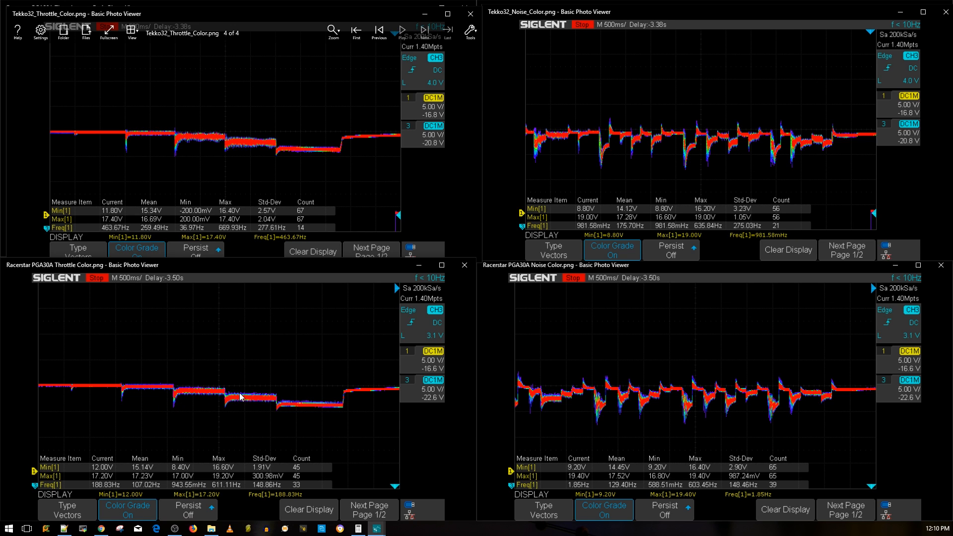
{"action": "mouse_move", "coordinate": [571, 416]}
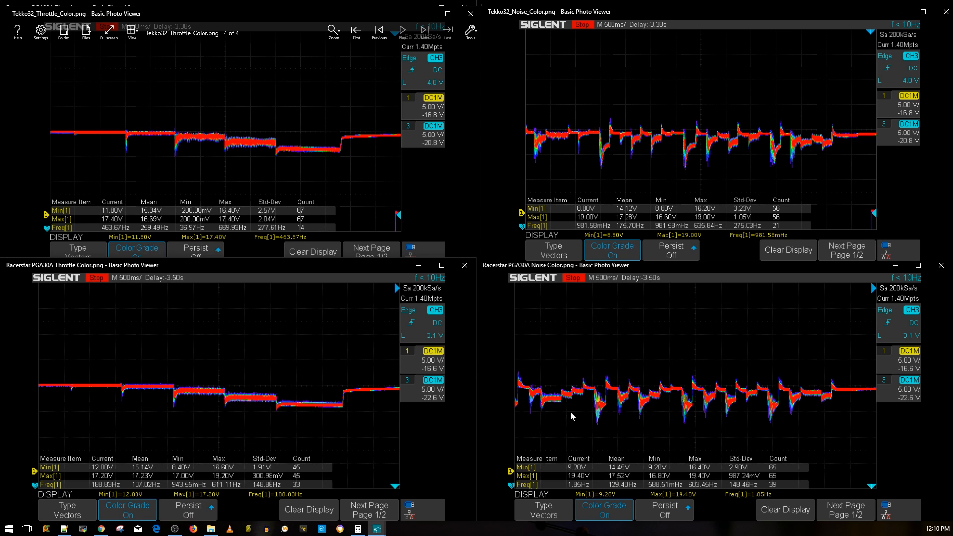
{"action": "mouse_move", "coordinate": [623, 404]}
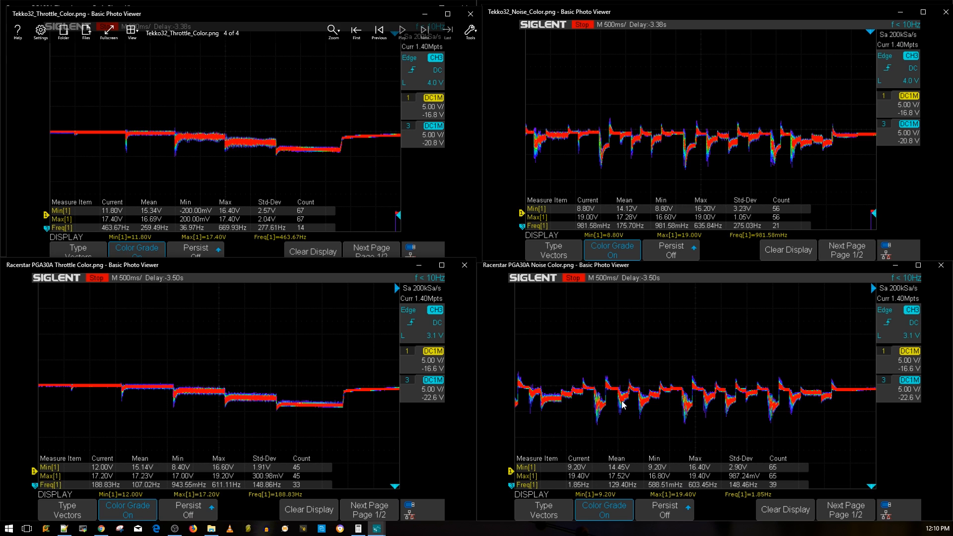
{"action": "mouse_move", "coordinate": [624, 403]}
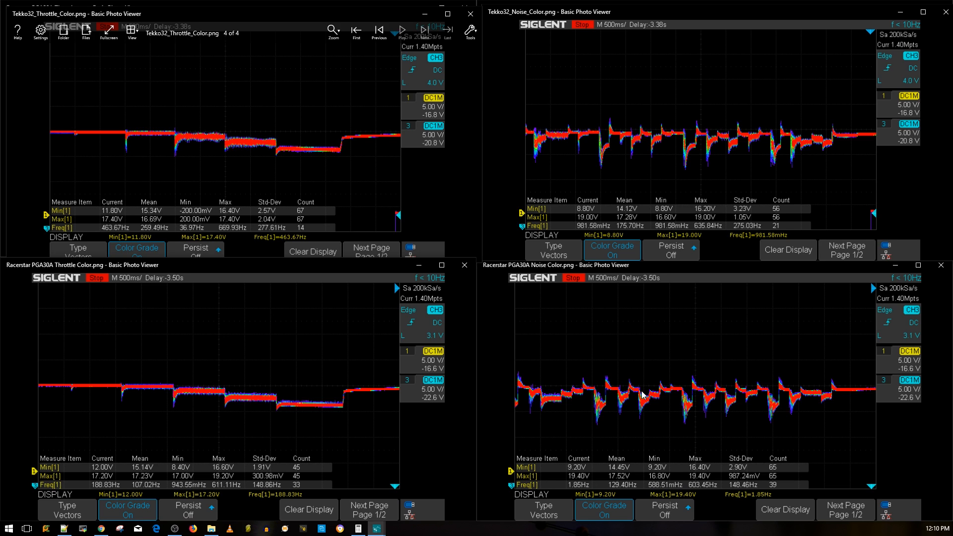
{"action": "mouse_move", "coordinate": [571, 389]}
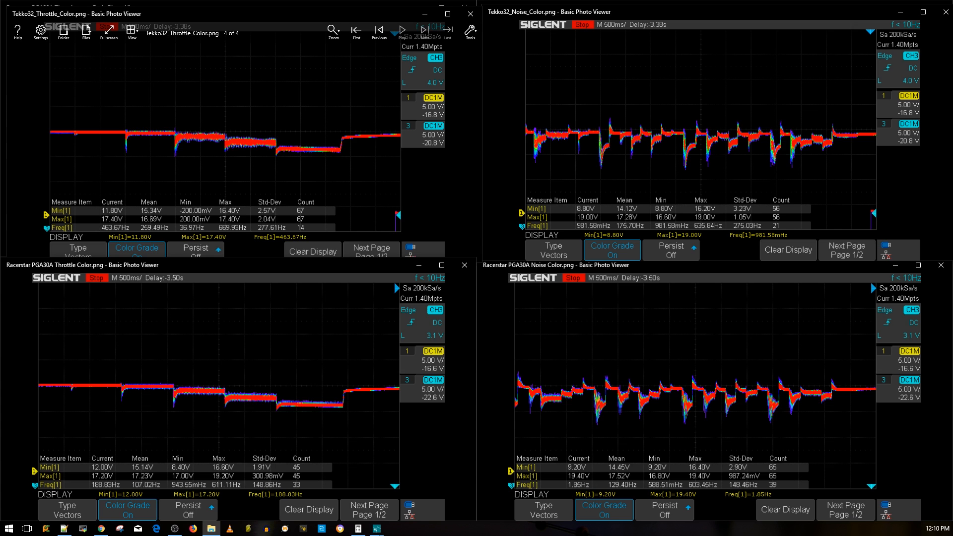
{"action": "mouse_move", "coordinate": [450, 257]}
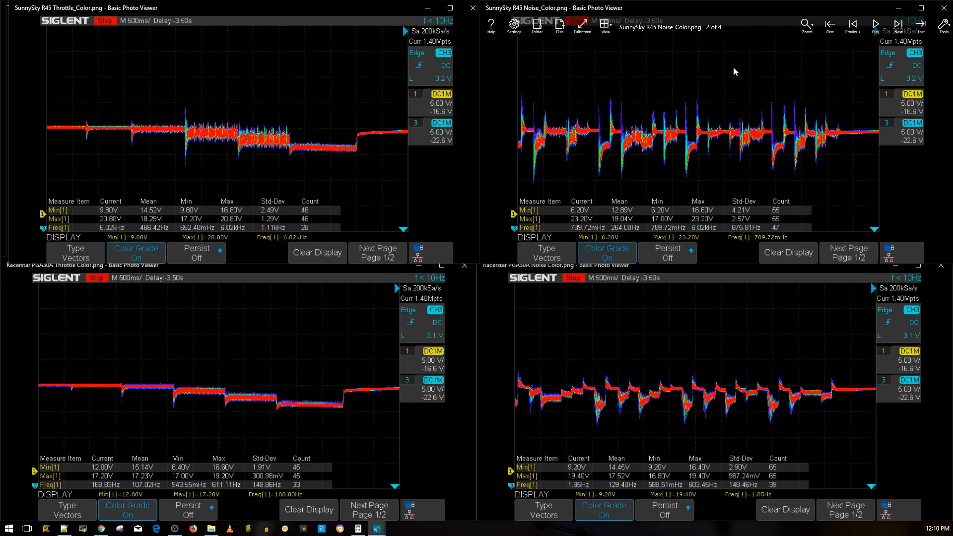
{"action": "mouse_move", "coordinate": [727, 89]}
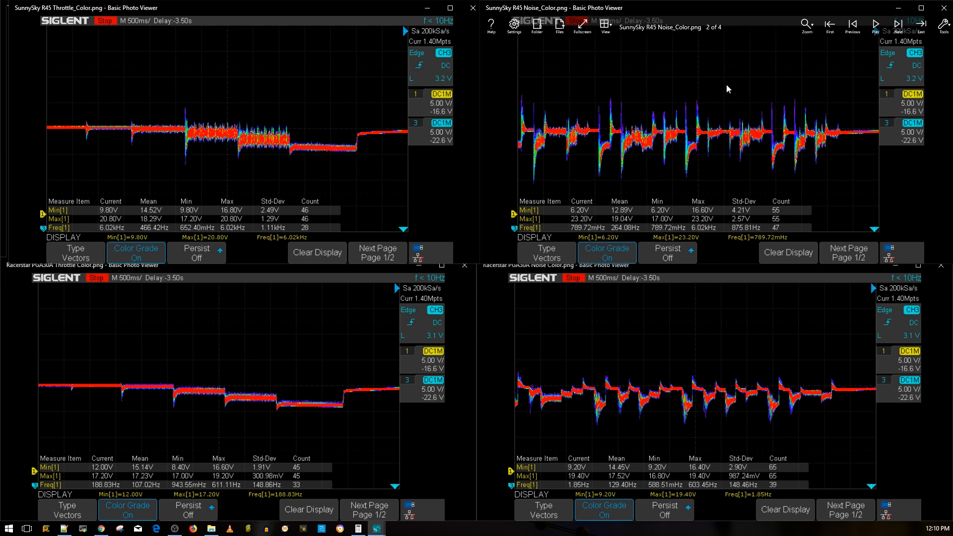
{"action": "mouse_move", "coordinate": [751, 362]}
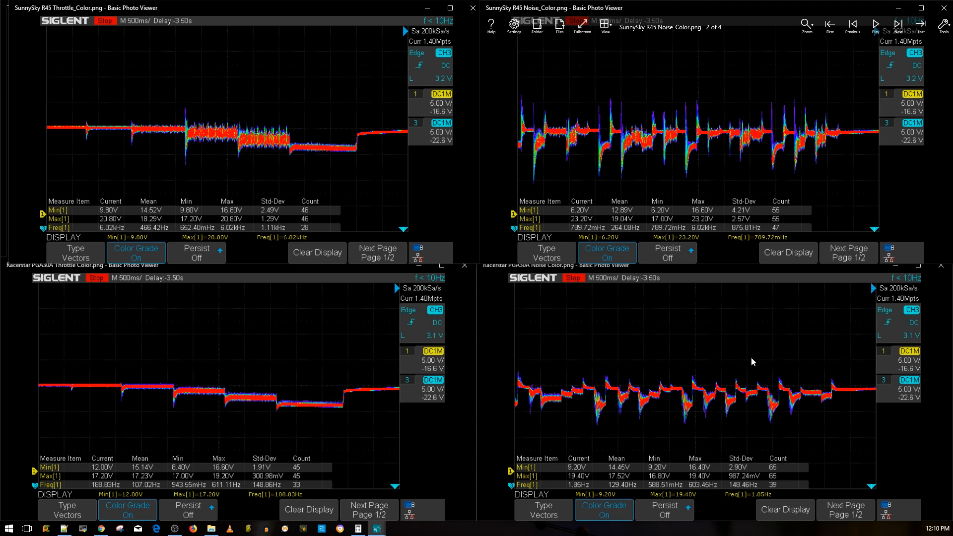
{"action": "mouse_move", "coordinate": [655, 359]}
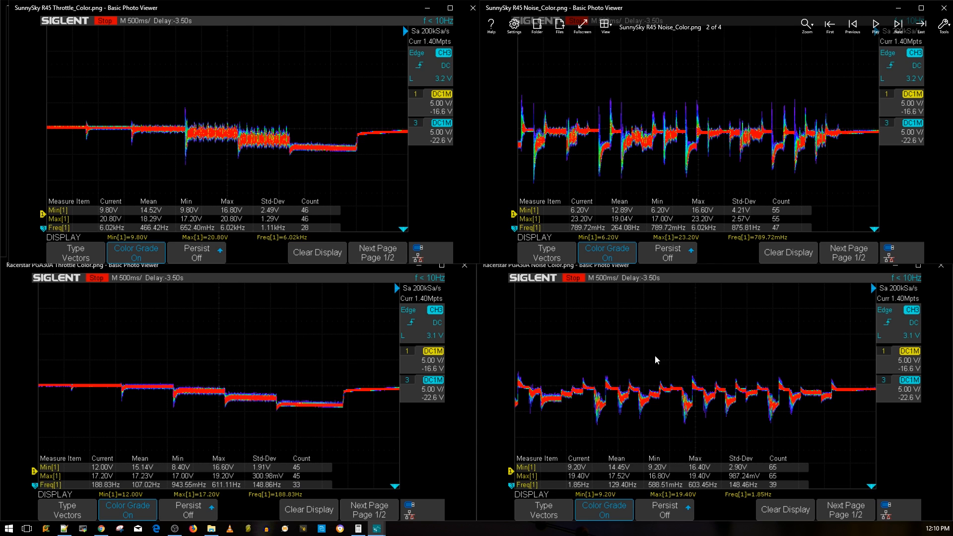
{"action": "mouse_move", "coordinate": [666, 367]}
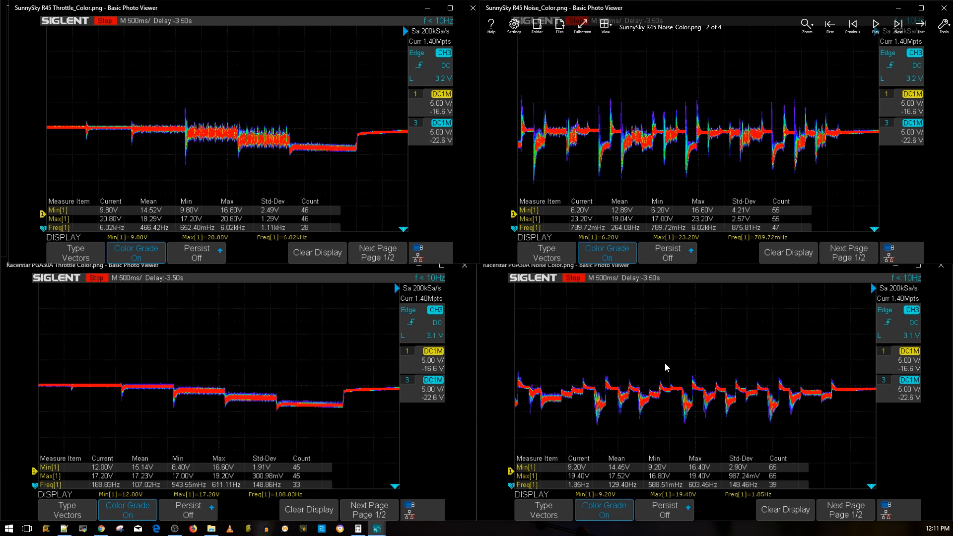
{"action": "mouse_move", "coordinate": [671, 373]}
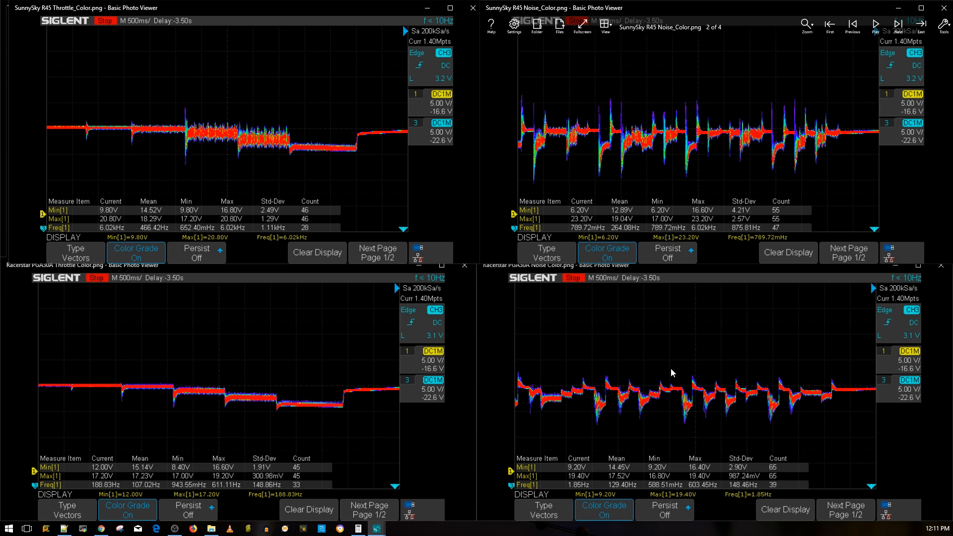
{"action": "mouse_move", "coordinate": [712, 366]}
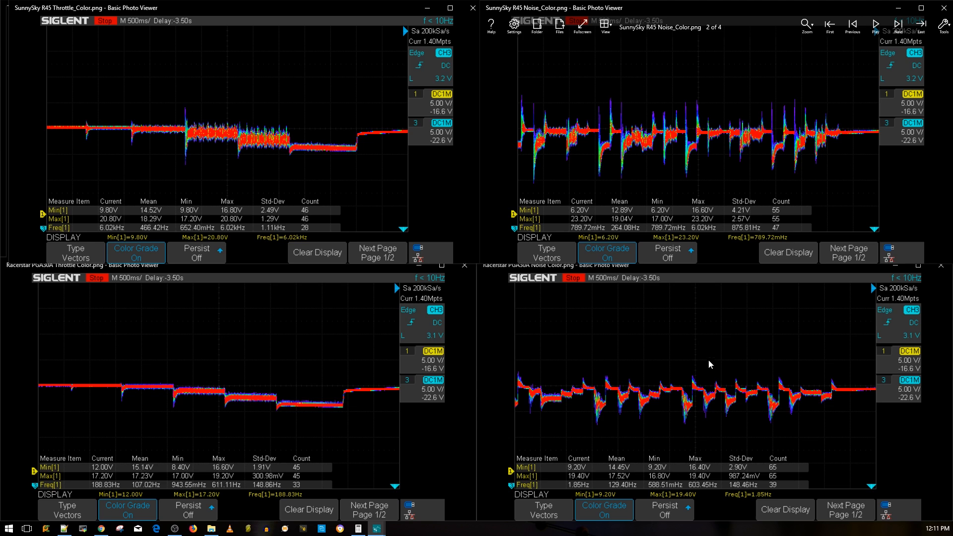
{"action": "mouse_move", "coordinate": [750, 365]}
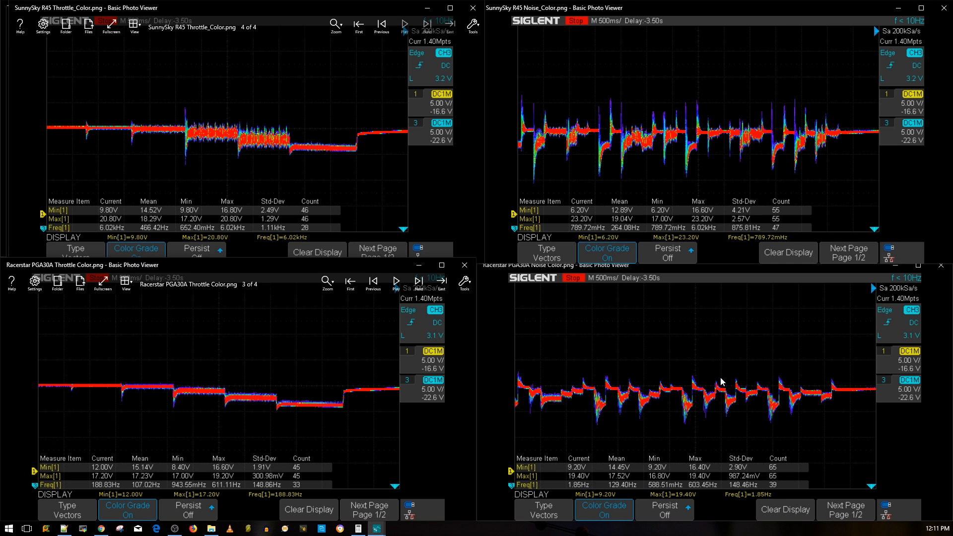
{"action": "mouse_move", "coordinate": [692, 396]}
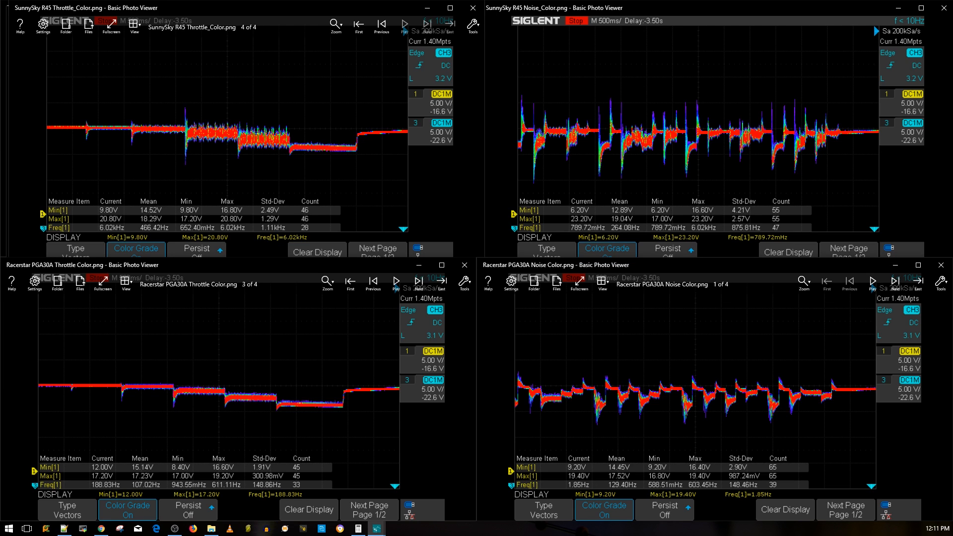
{"action": "mouse_move", "coordinate": [714, 394]}
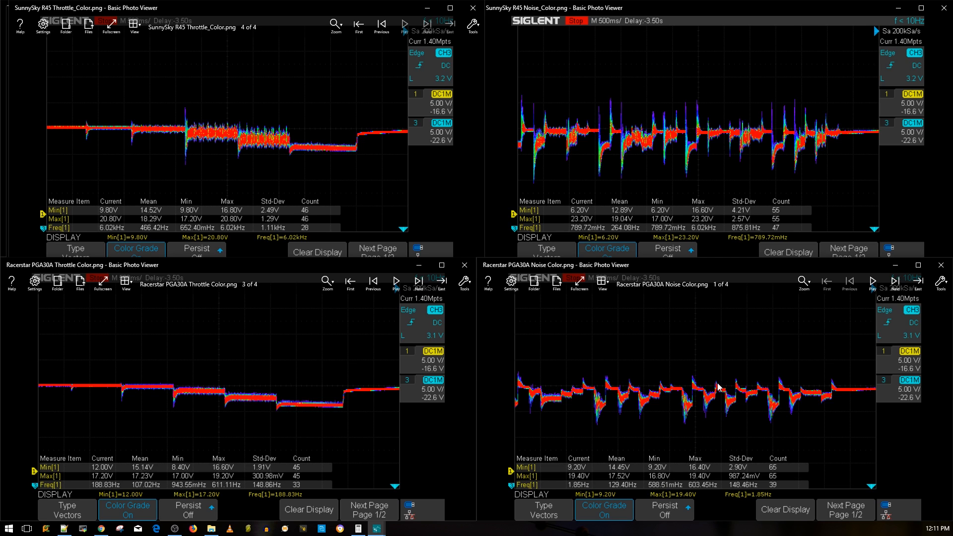
{"action": "mouse_move", "coordinate": [642, 370]}
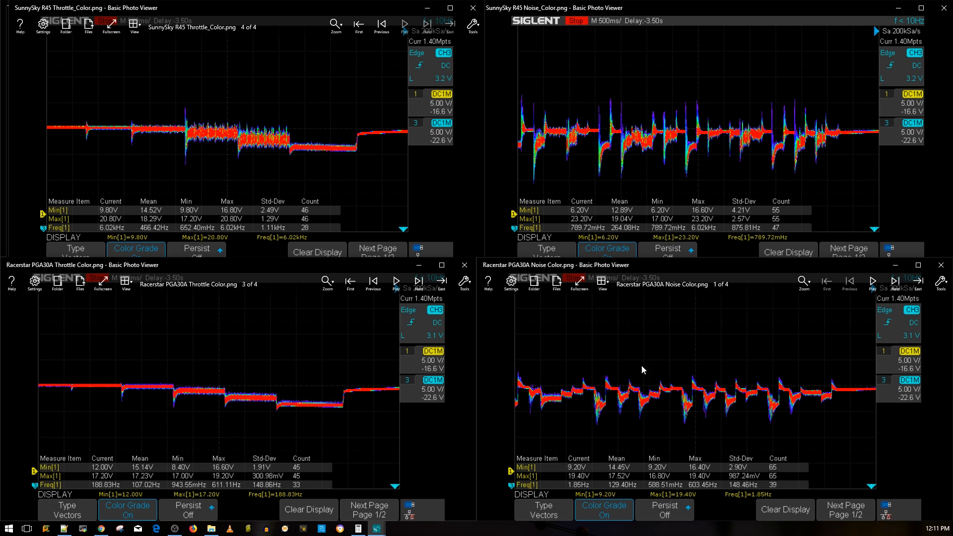
{"action": "mouse_move", "coordinate": [649, 387]}
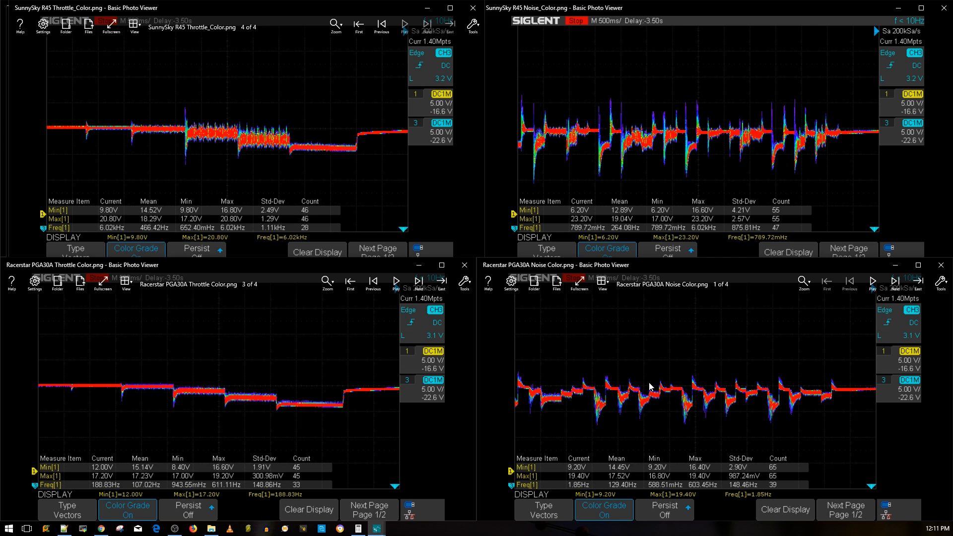
{"action": "mouse_move", "coordinate": [650, 389]}
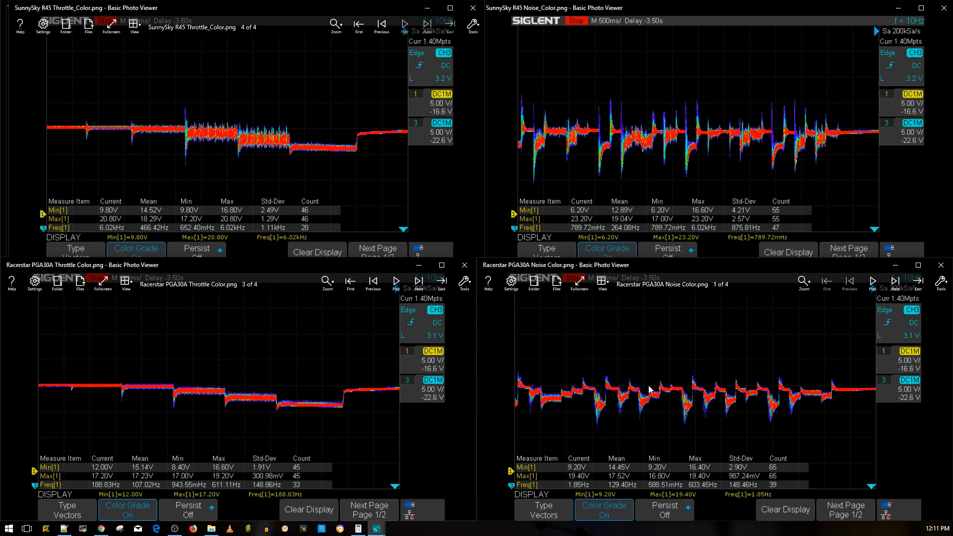
{"action": "mouse_move", "coordinate": [643, 387]}
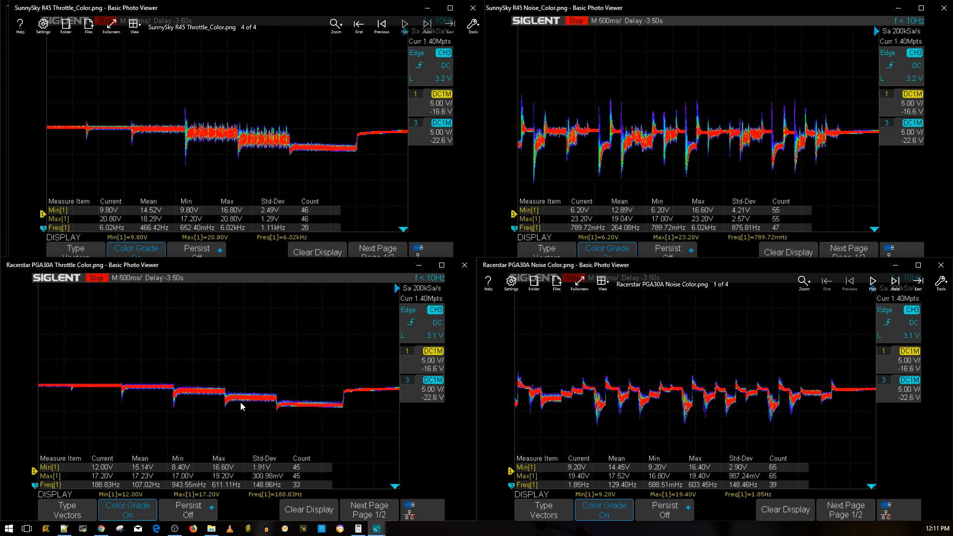
{"action": "mouse_move", "coordinate": [381, 401]}
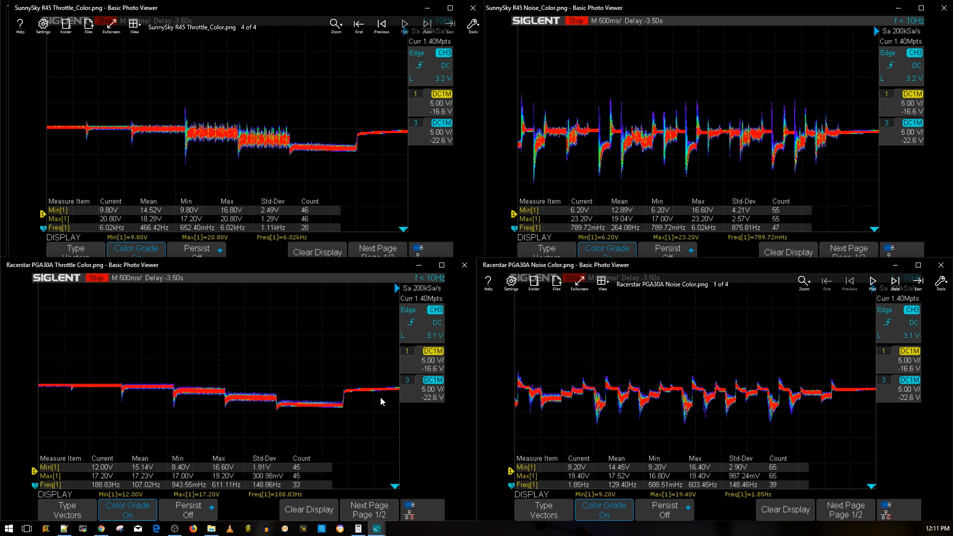
{"action": "mouse_move", "coordinate": [389, 387]}
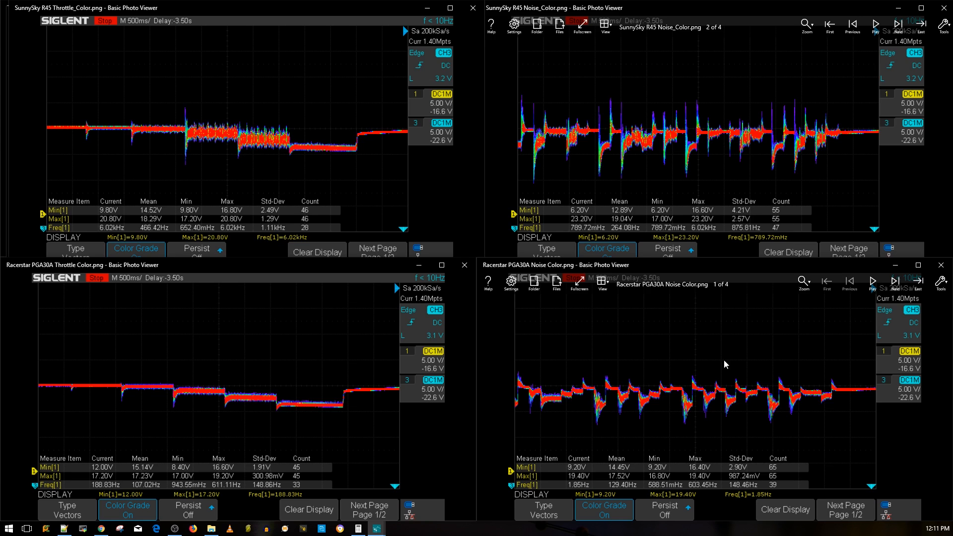
{"action": "mouse_move", "coordinate": [661, 379]}
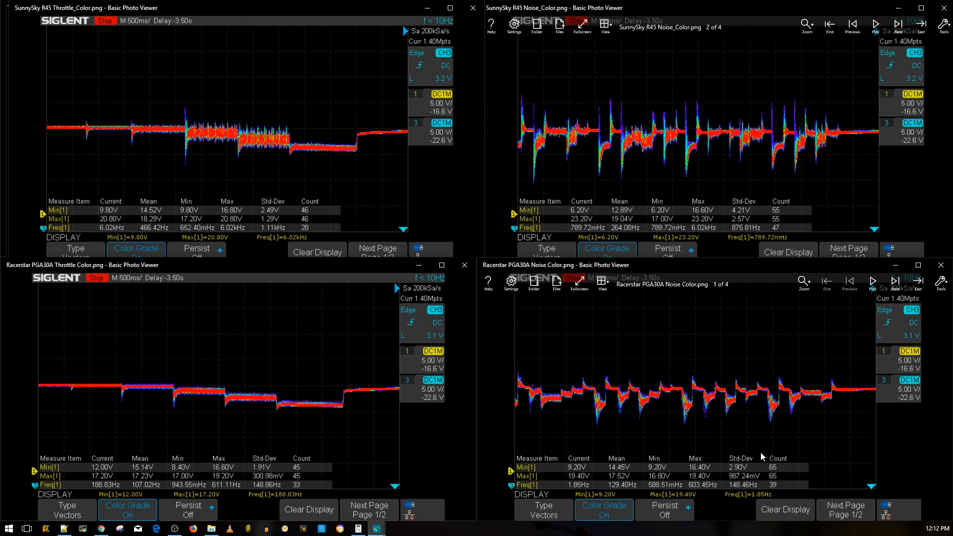
{"action": "mouse_move", "coordinate": [760, 428]}
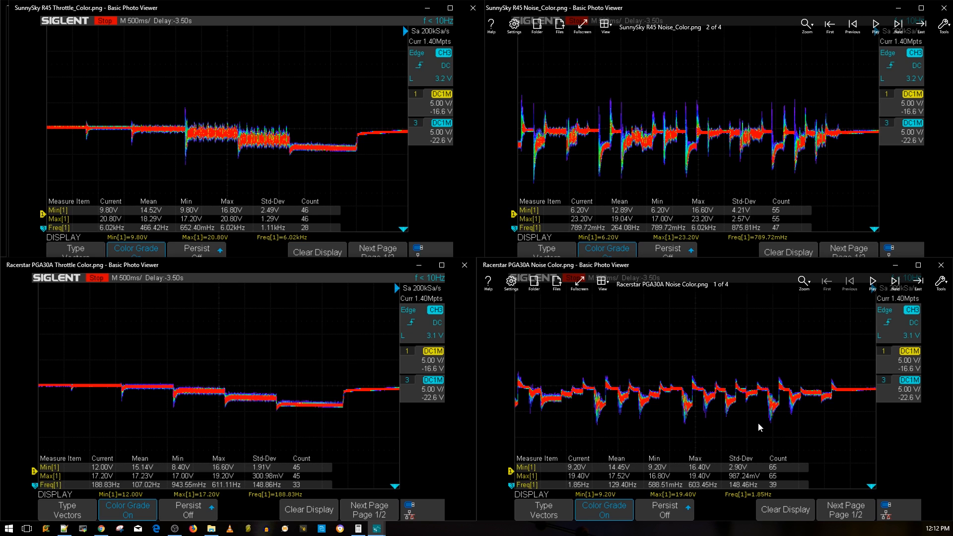
{"action": "mouse_move", "coordinate": [756, 428]}
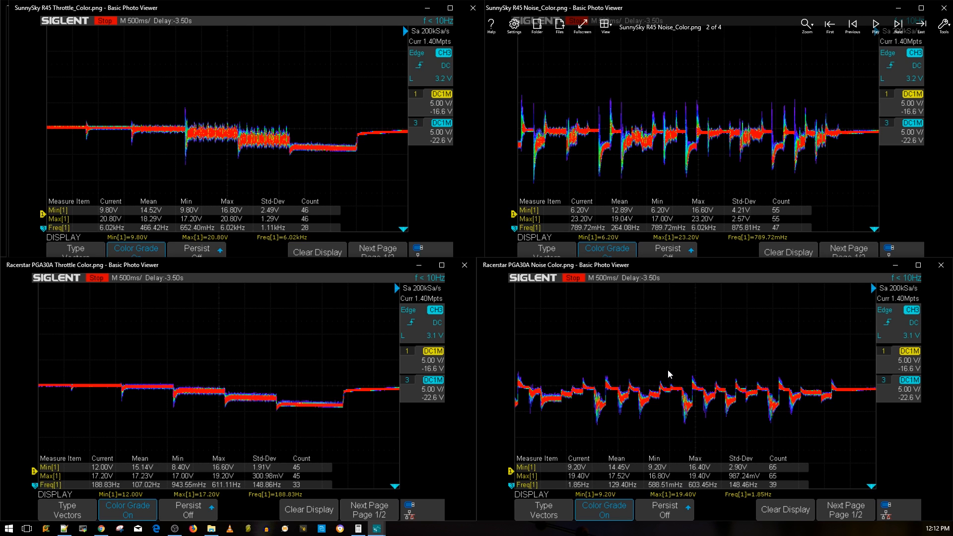
{"action": "mouse_move", "coordinate": [559, 355]}
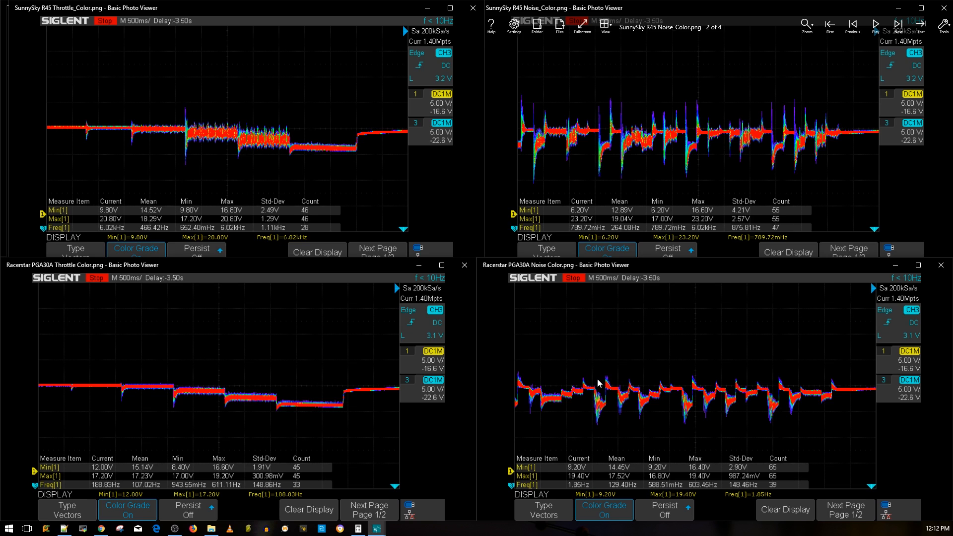
{"action": "mouse_move", "coordinate": [647, 391]}
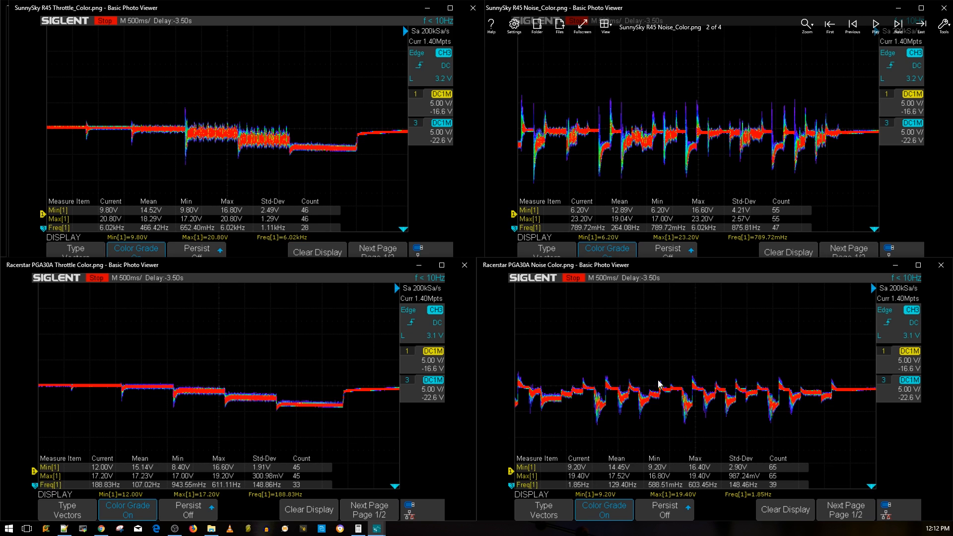
{"action": "mouse_move", "coordinate": [428, 328]}
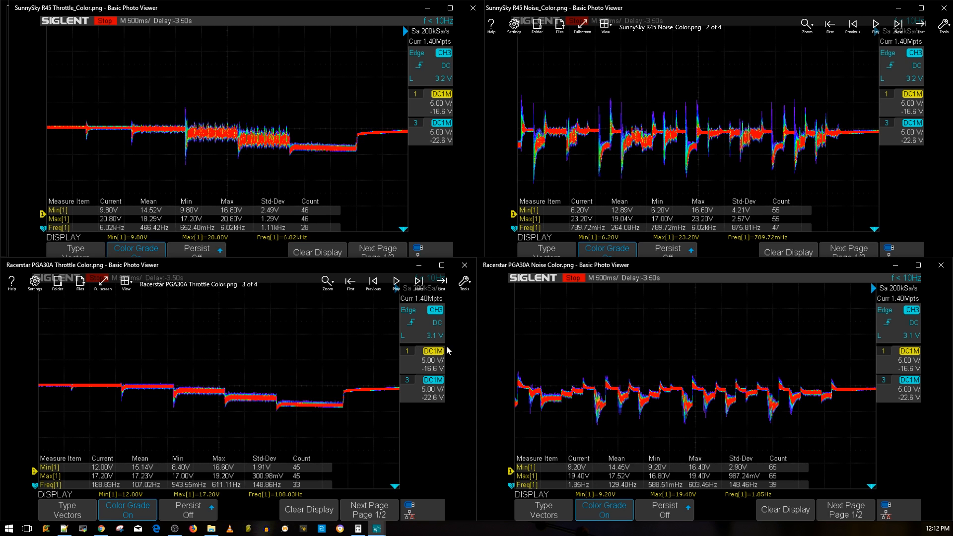
{"action": "mouse_move", "coordinate": [512, 369]}
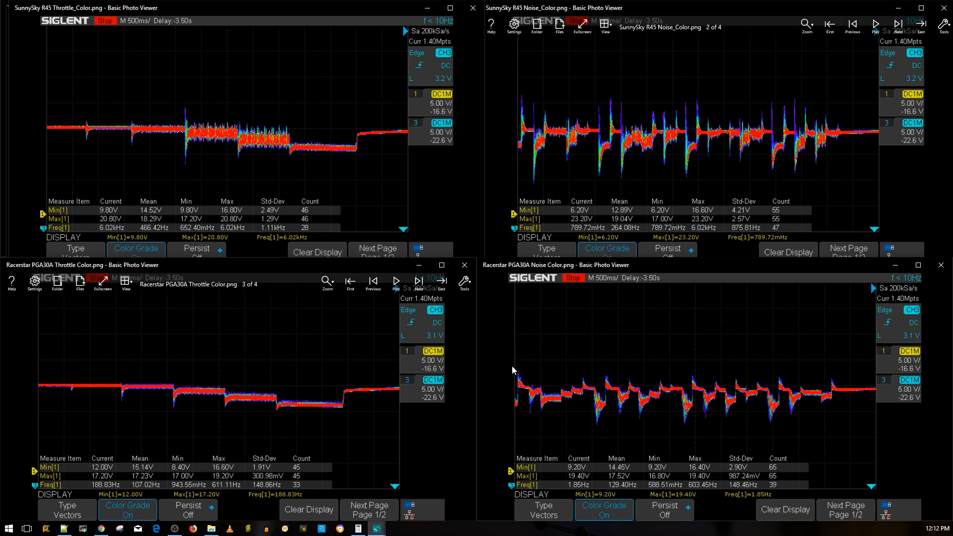
{"action": "mouse_move", "coordinate": [460, 367]}
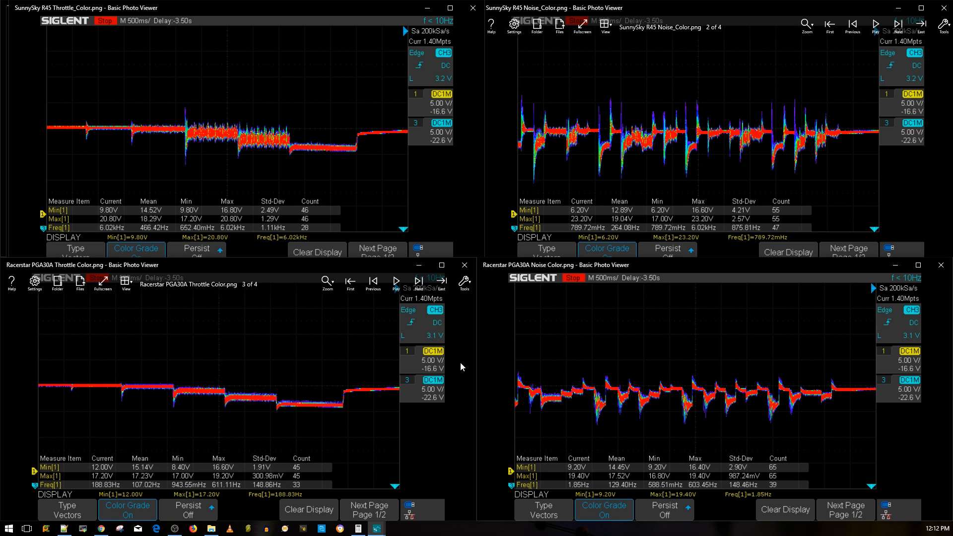